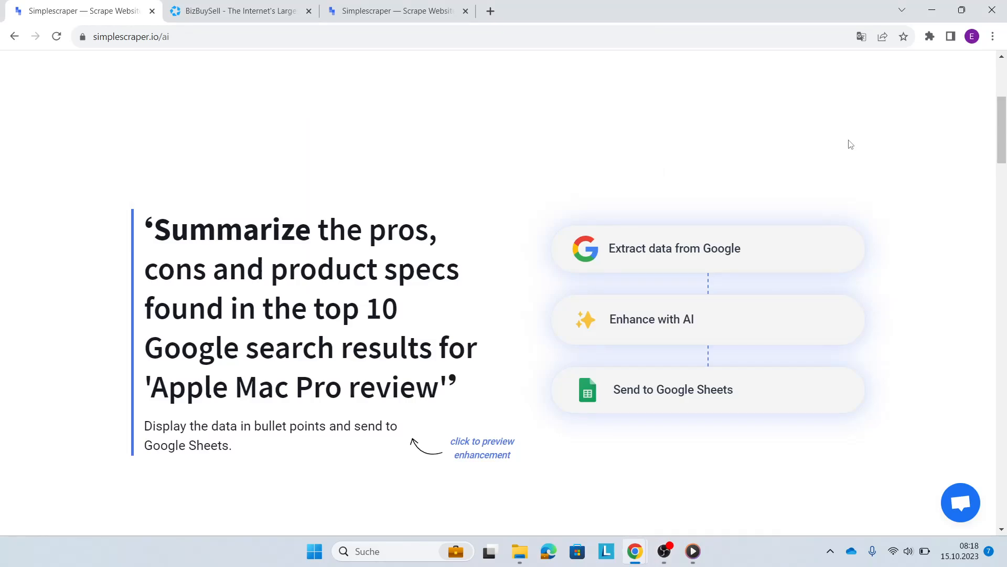
- Switch from the current page to the BizBuySell site tab
scroll(down, 3)
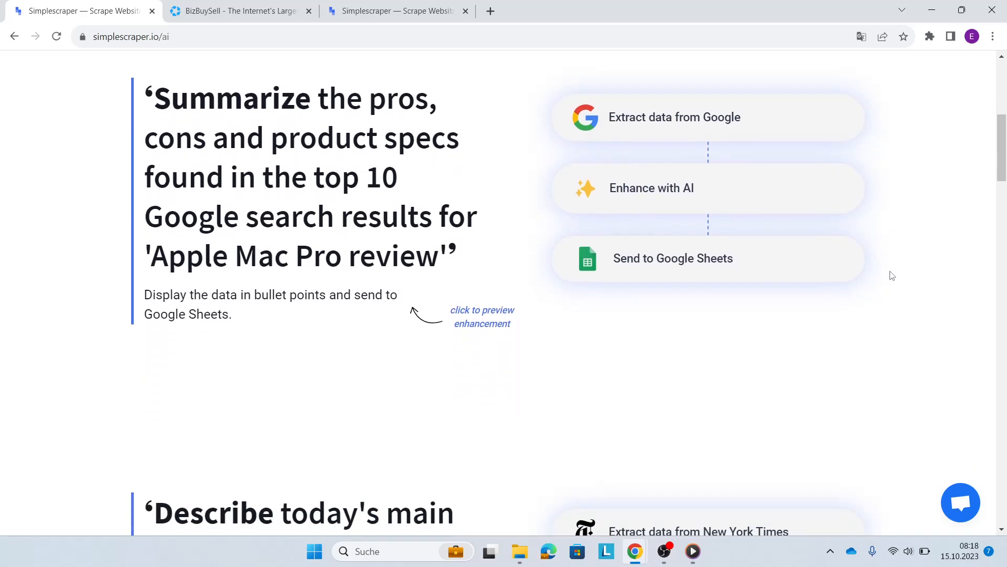
scroll(down, 3)
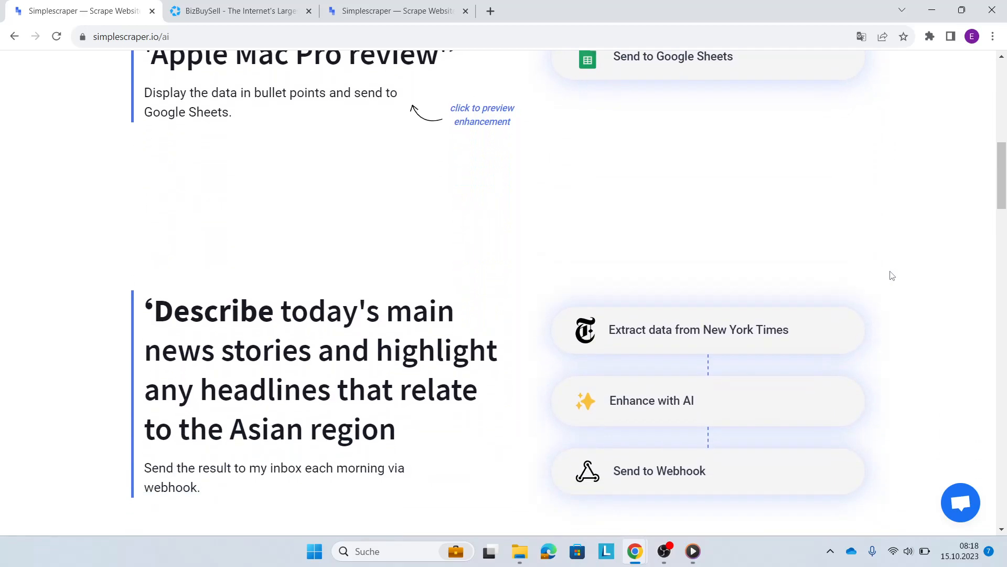
scroll(down, 3)
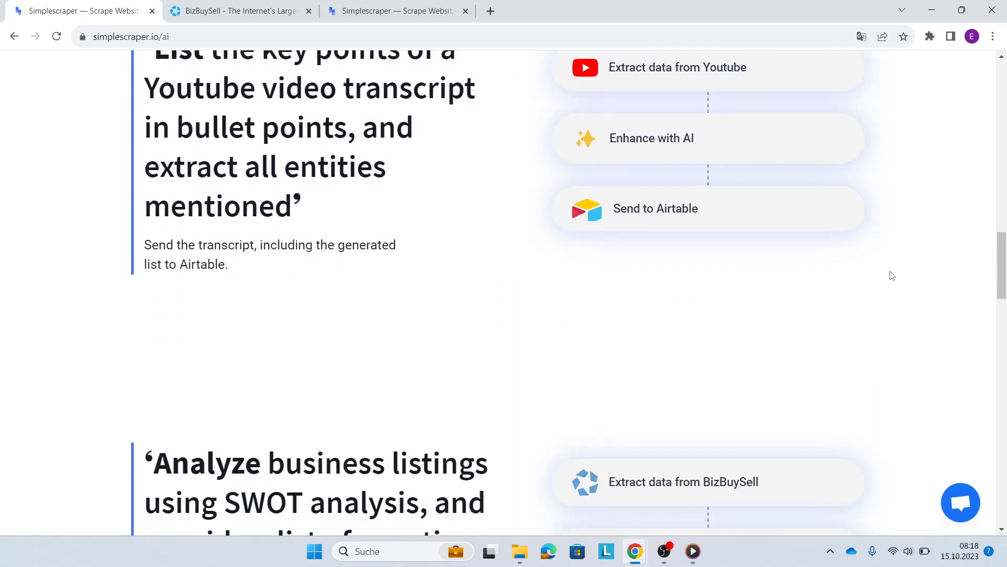
scroll(down, 3)
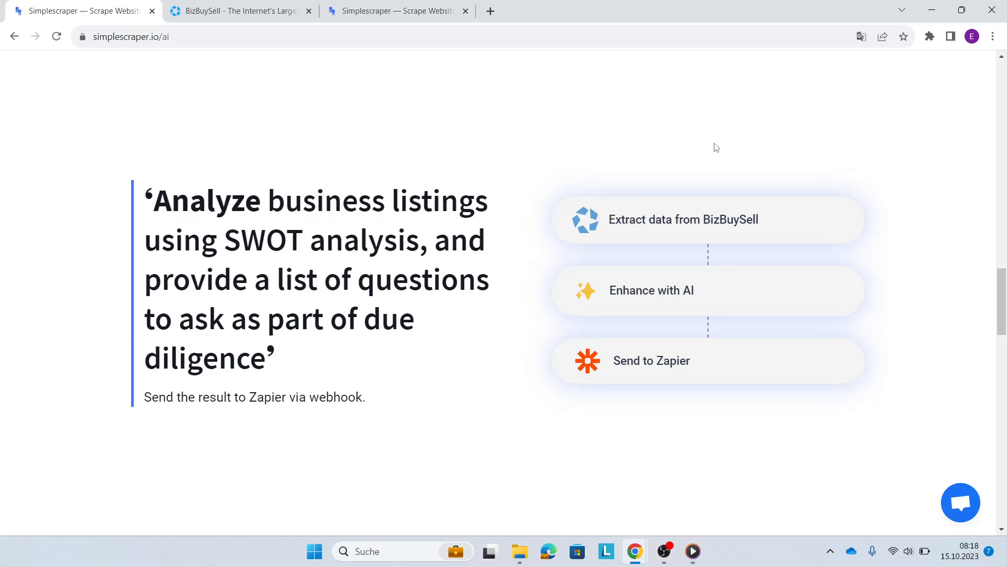
click(240, 10)
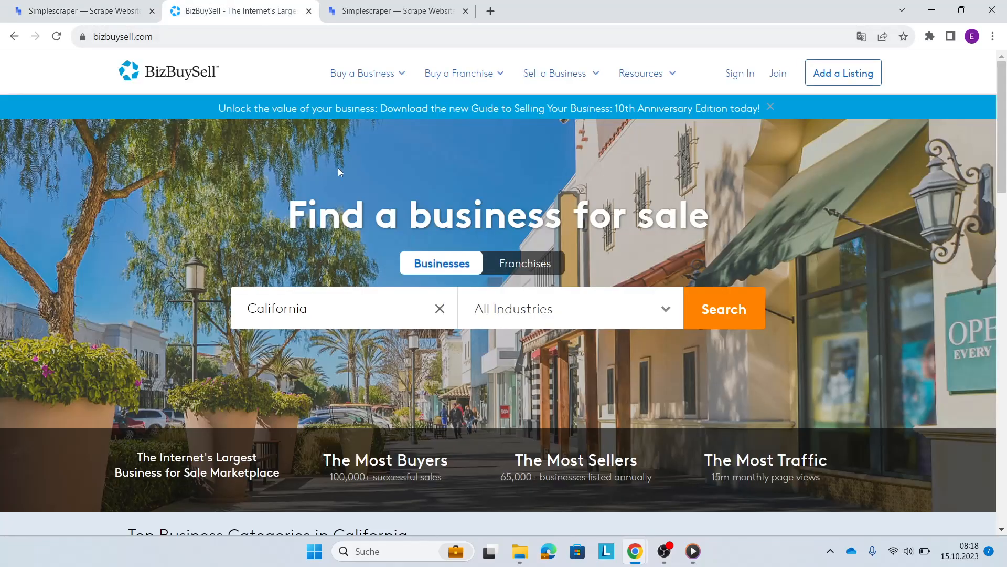
mouse_move(555, 304)
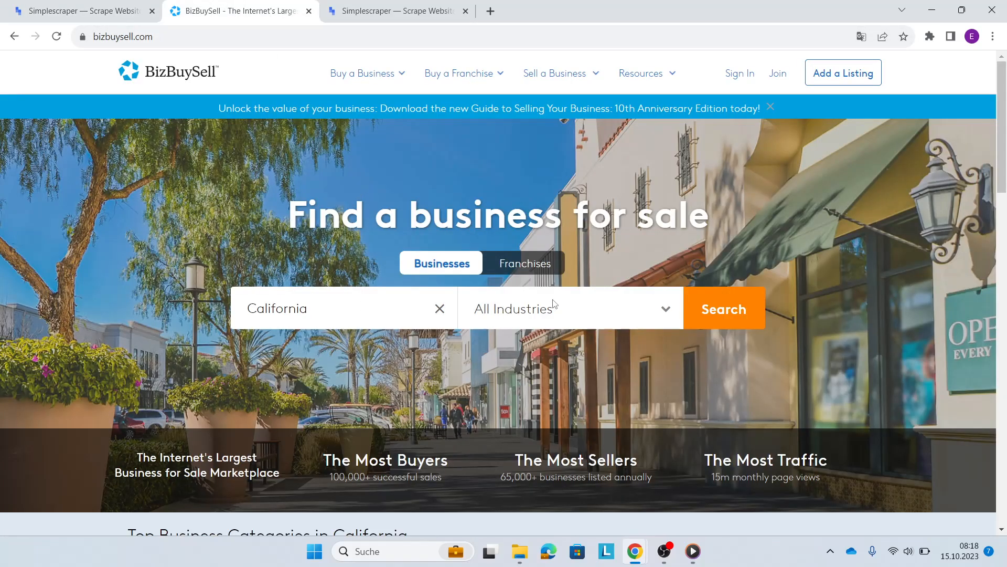
- Search California listings filtered to Online & Technology and launch Simplescraper on the results
click(569, 308)
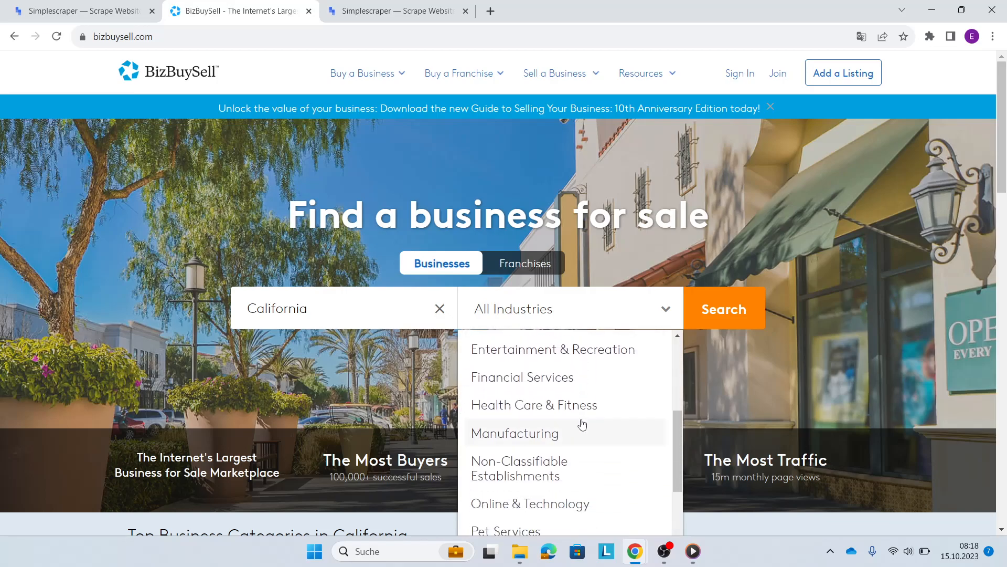
click(530, 502)
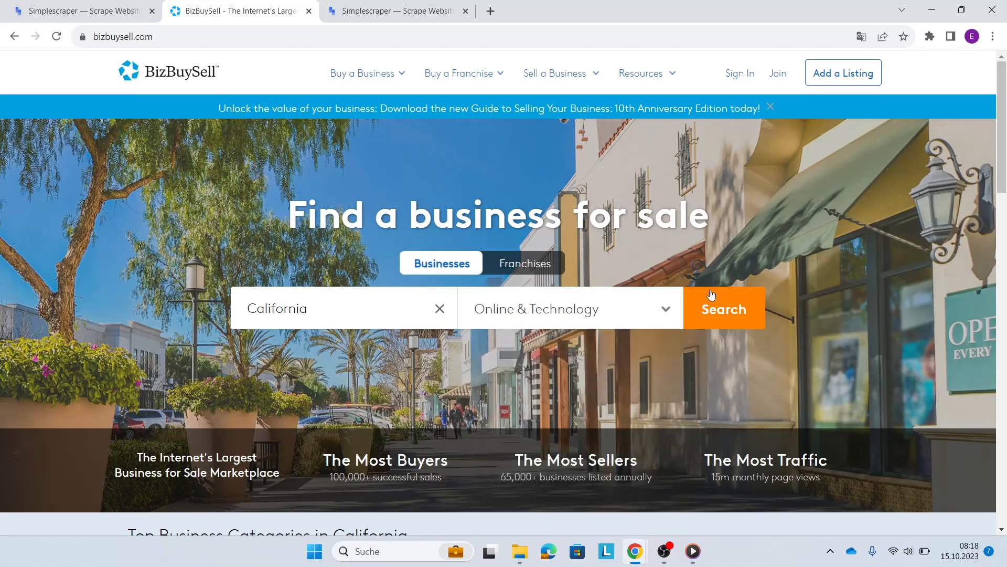
click(723, 309)
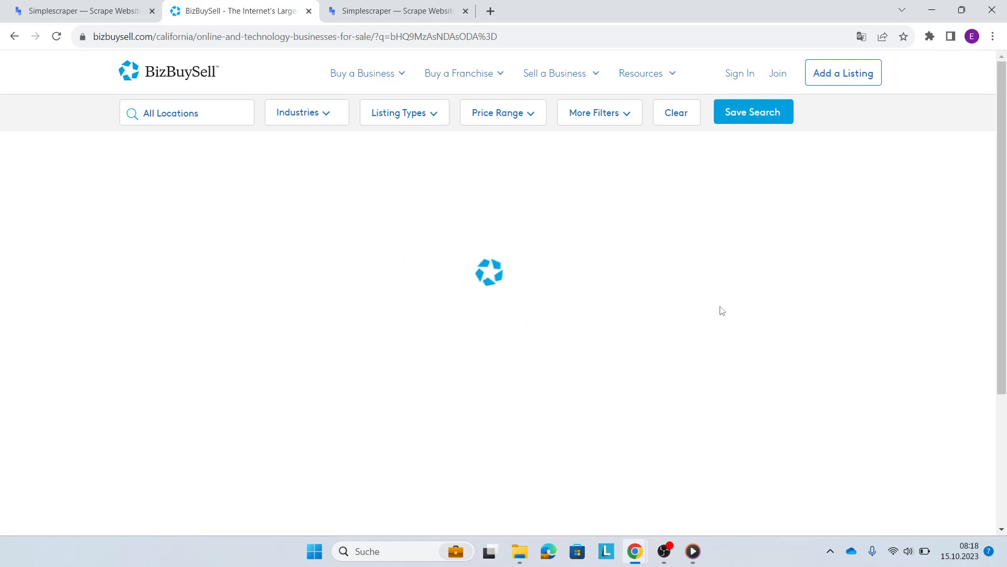
click(929, 37)
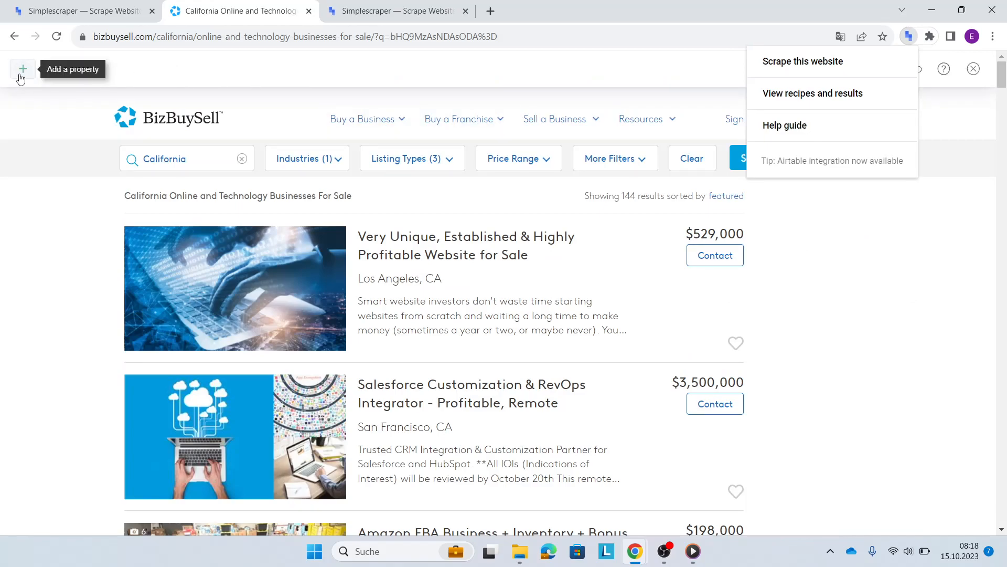
- Define Title and Price properties from the listing elements on the results page
click(802, 61)
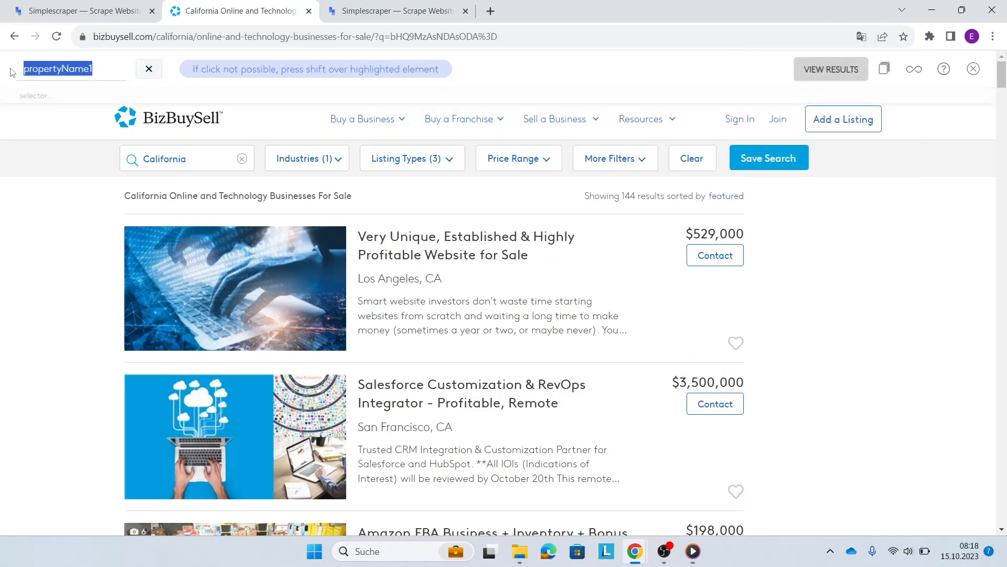
text(Title)
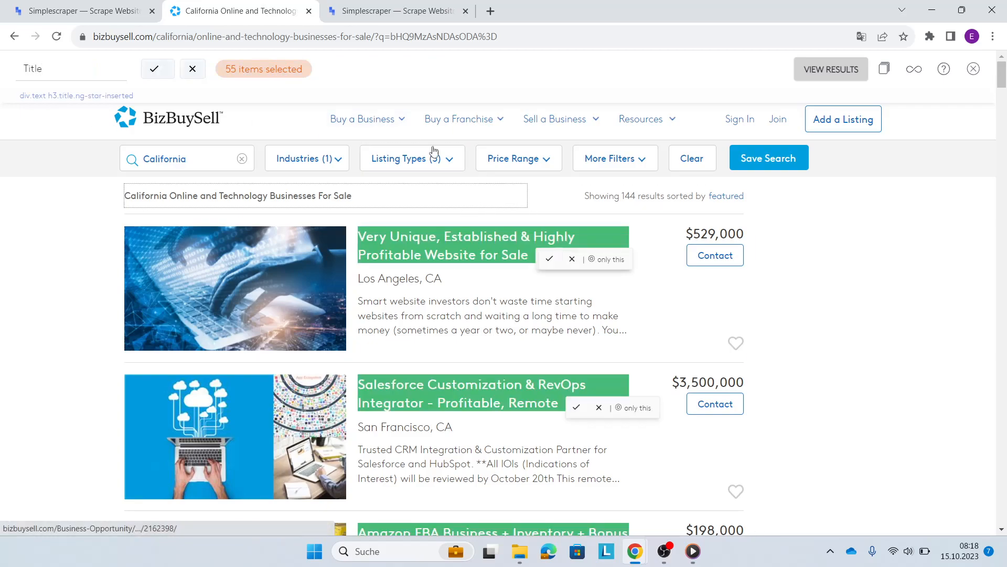
click(153, 69)
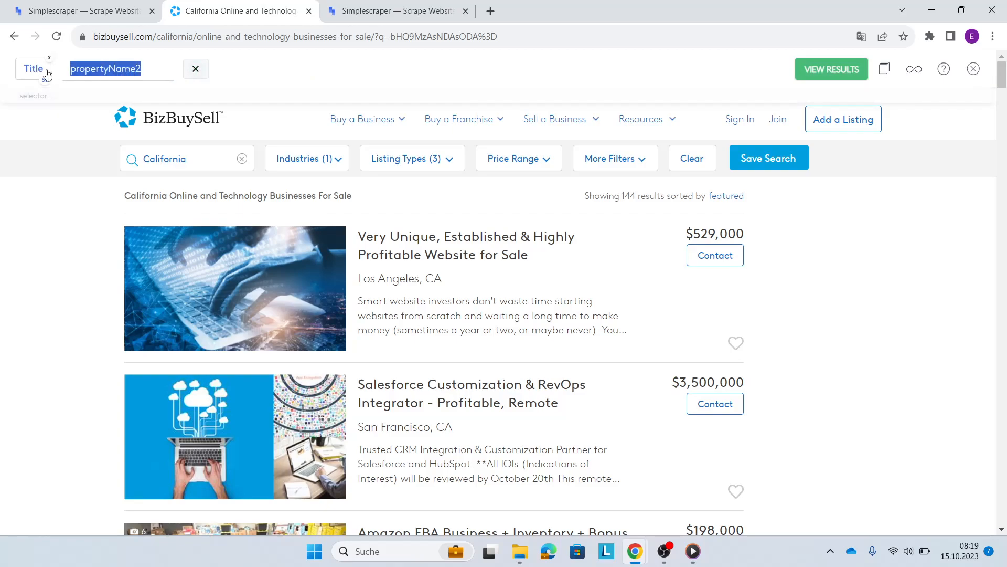
text(Price)
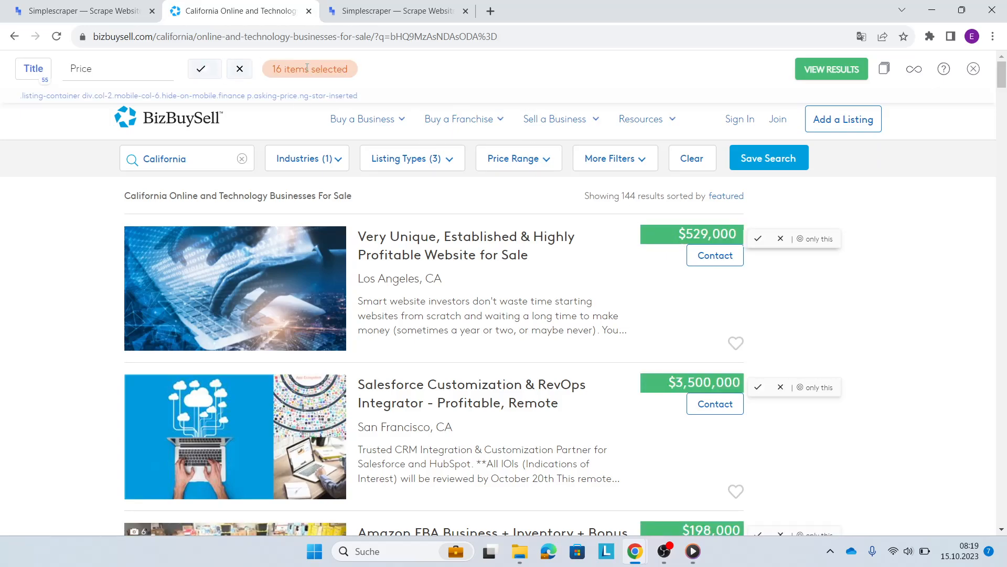
scroll(down, 3)
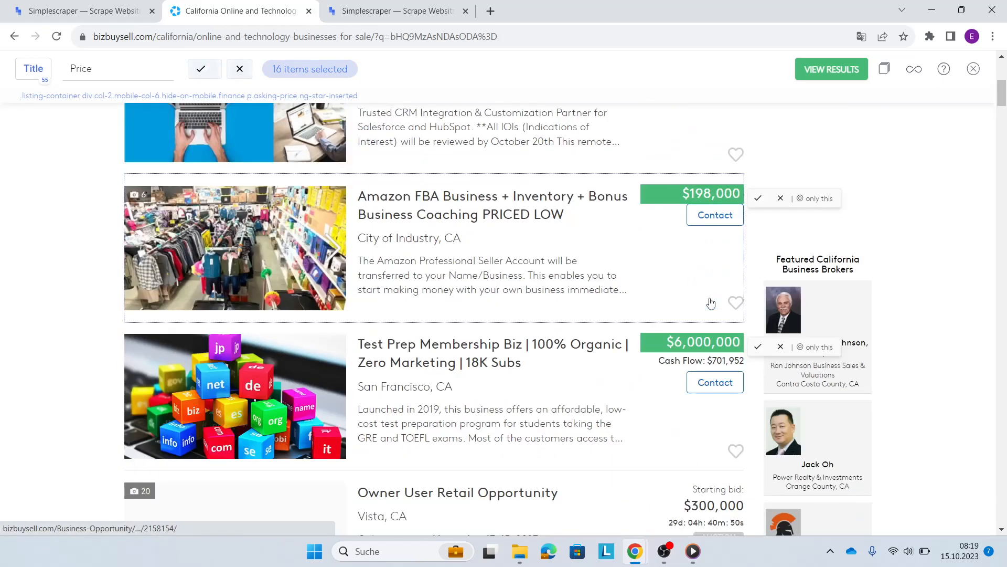
scroll(down, 3)
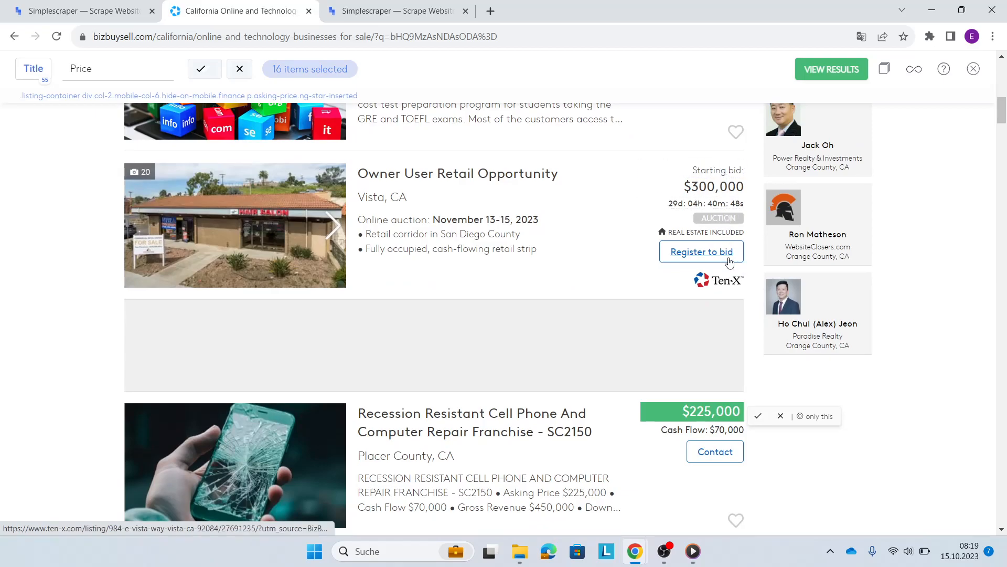
scroll(down, 3)
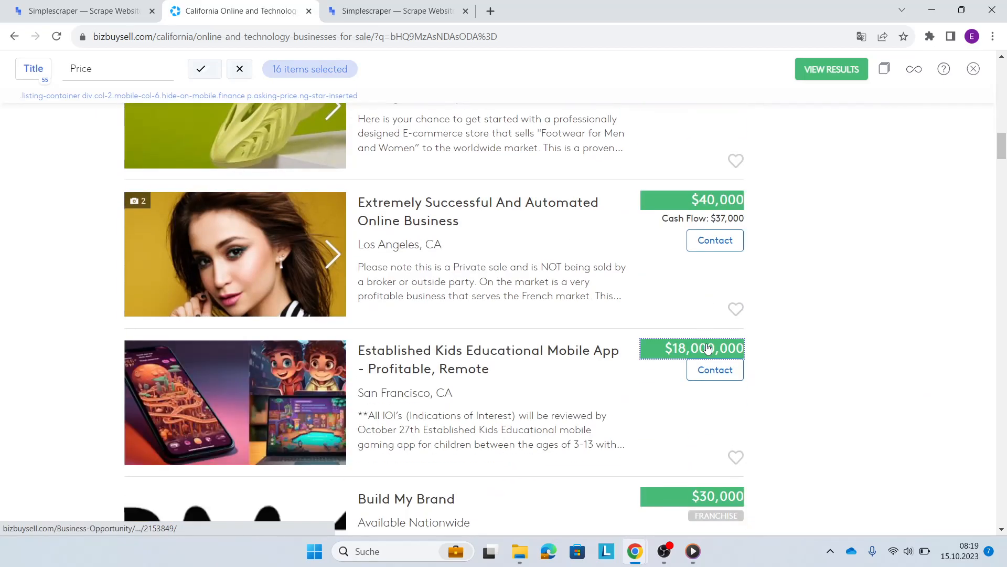
scroll(down, 3)
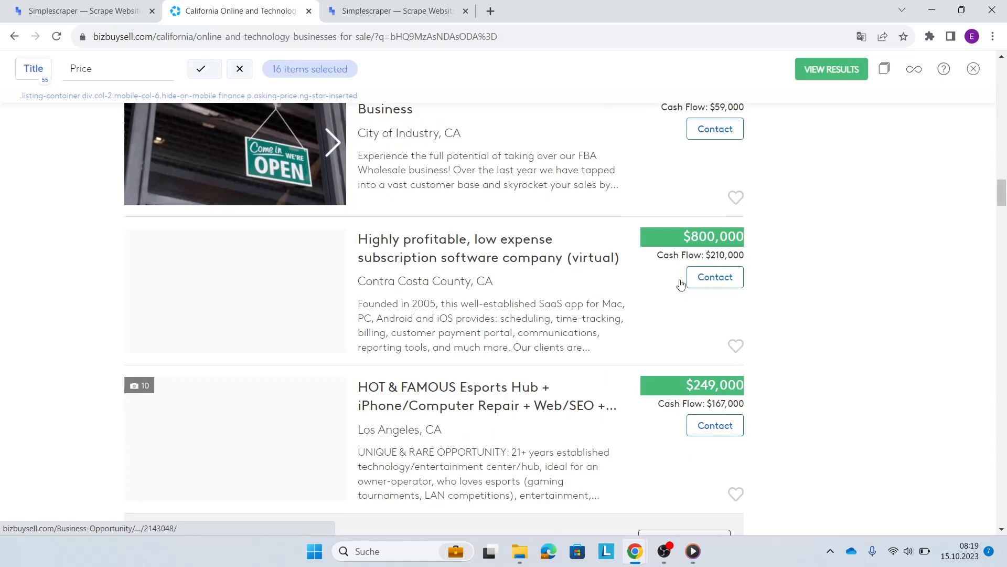
scroll(down, 3)
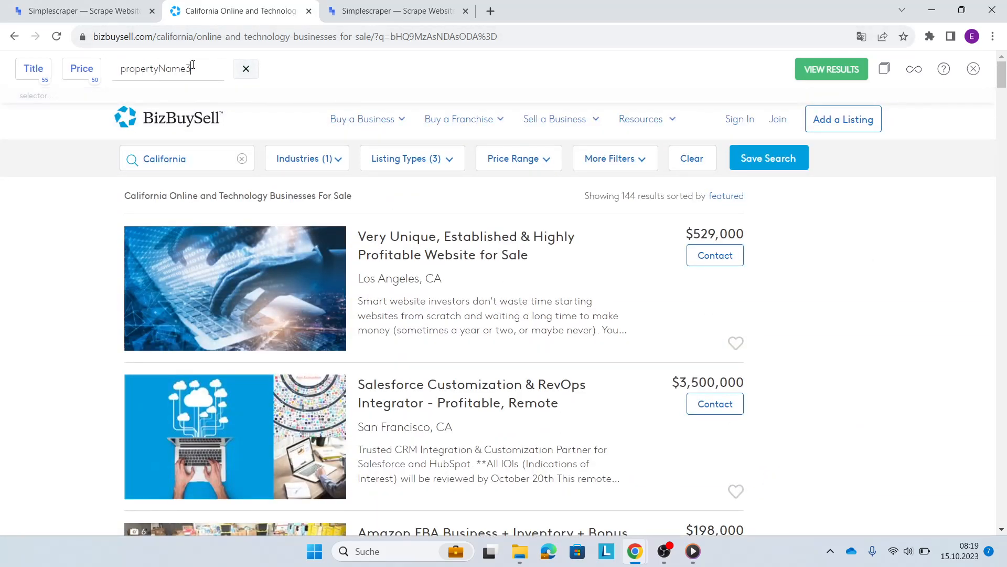
- Add the Location property and point the scraper at the next-page pagination control
text(Local)
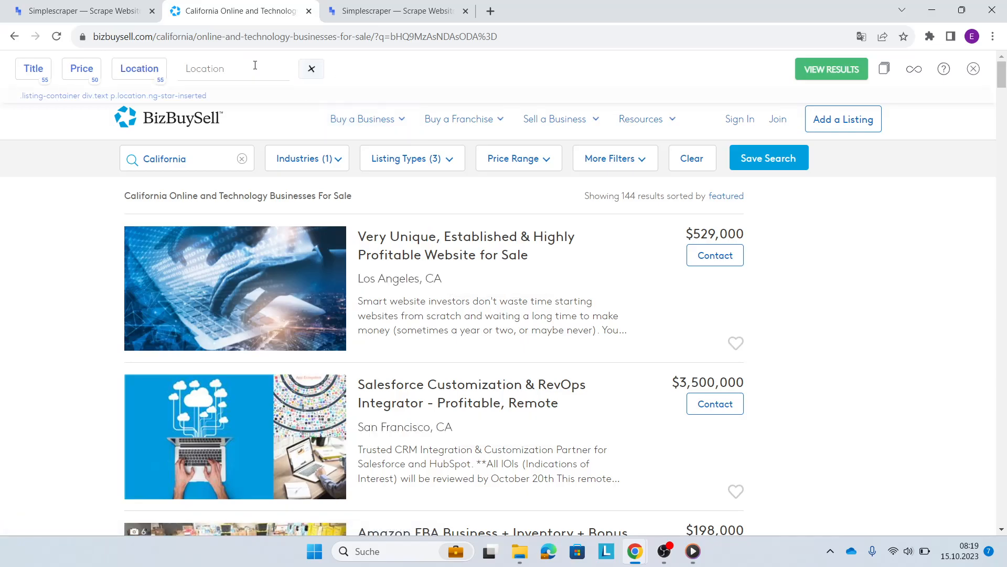
scroll(down, 3)
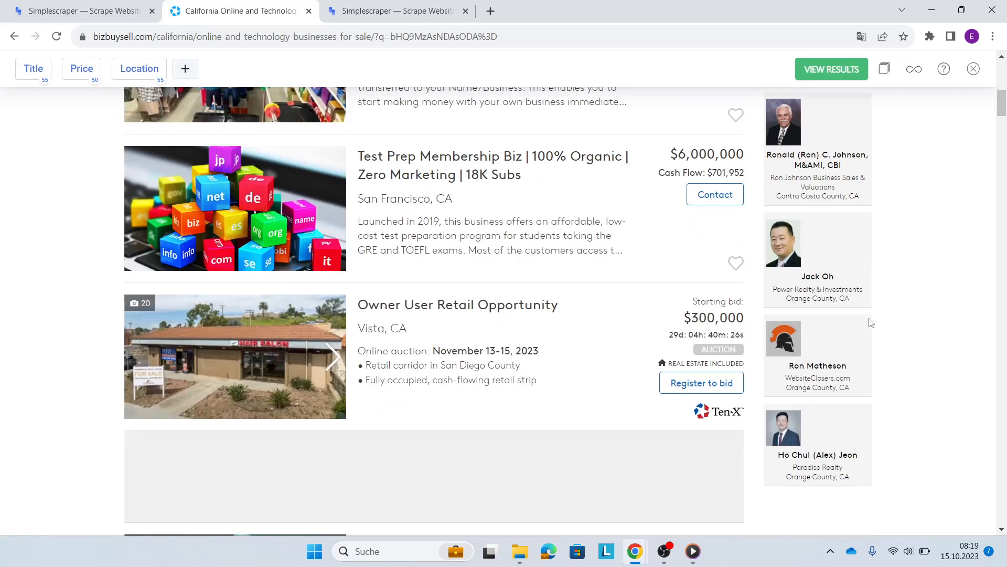
scroll(down, 3)
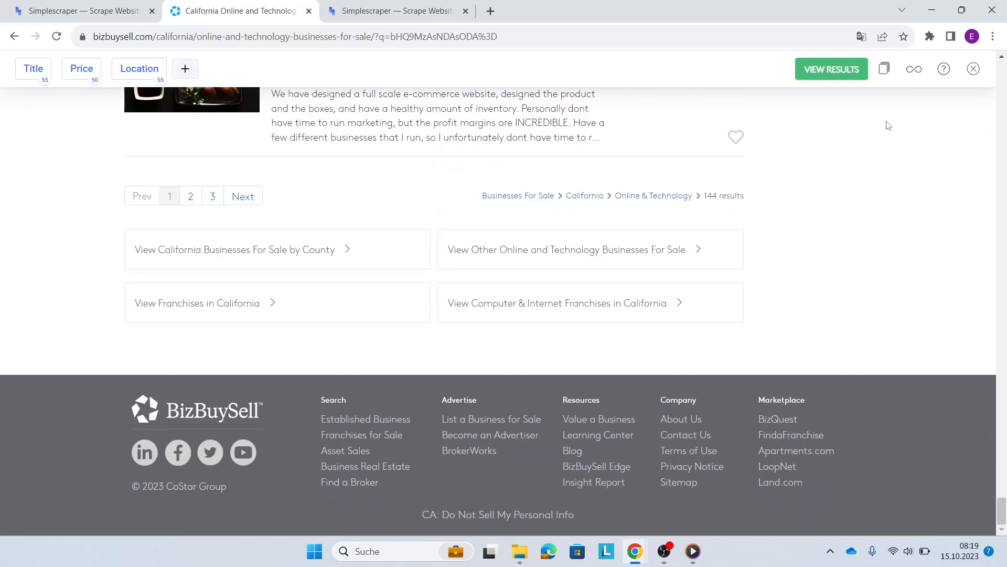
mouse_move(886, 69)
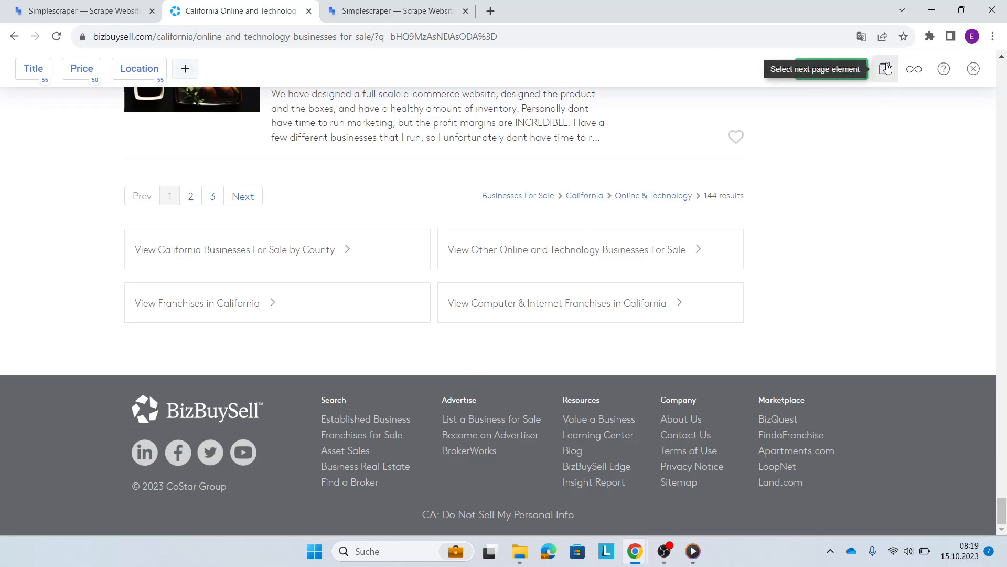
click(243, 197)
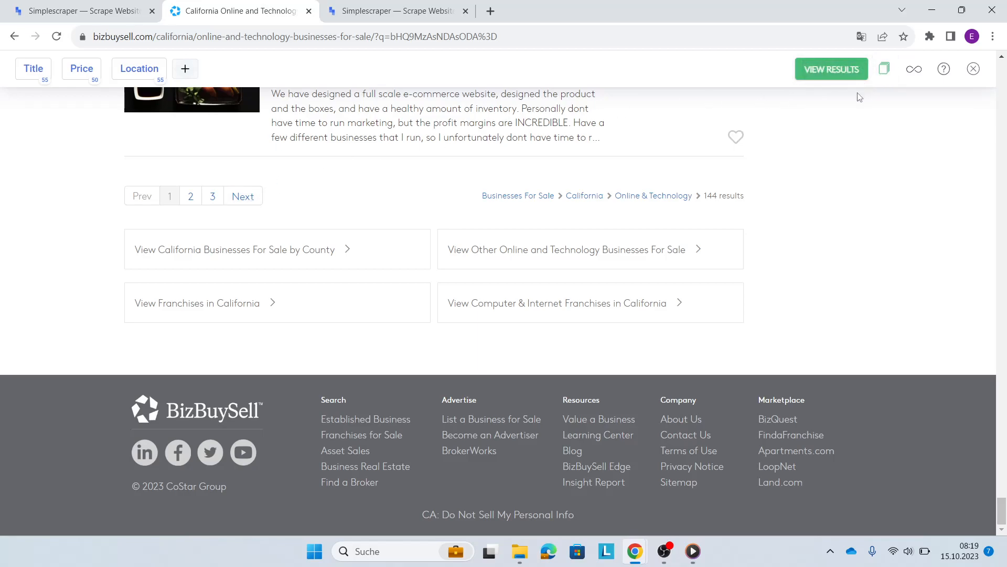
mouse_move(849, 76)
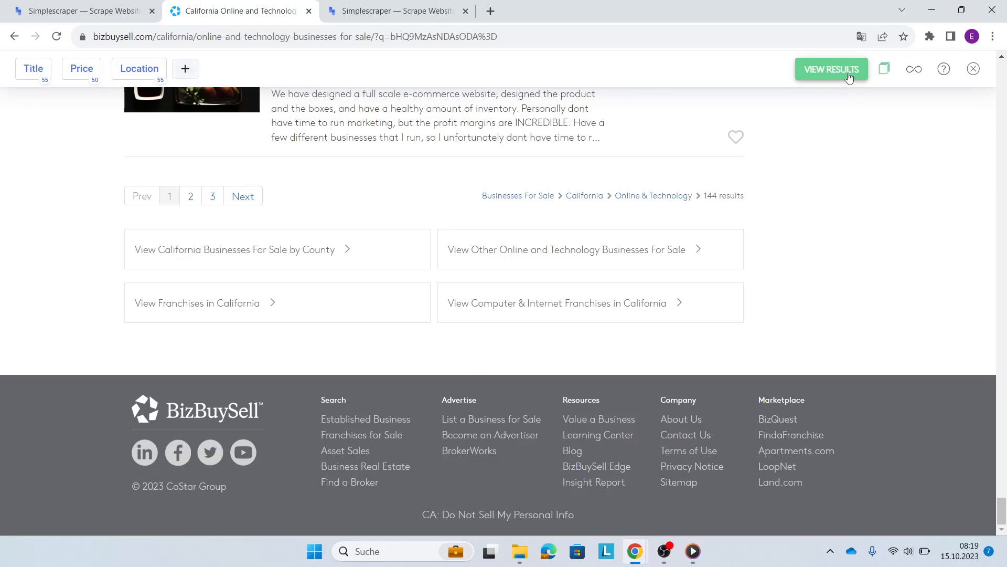
- View the scrape results showing 55 rows of titles, prices and locations
click(832, 69)
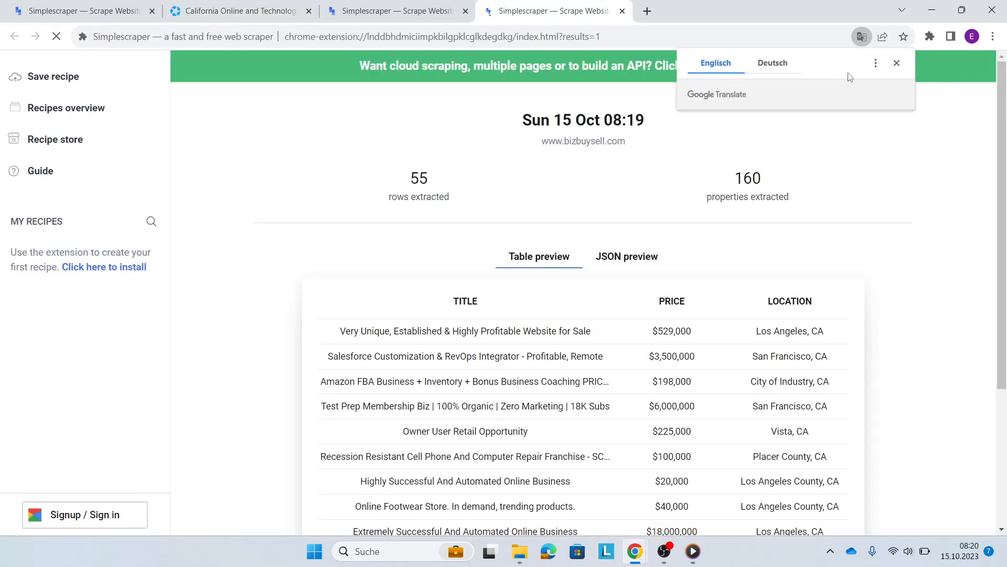
click(897, 63)
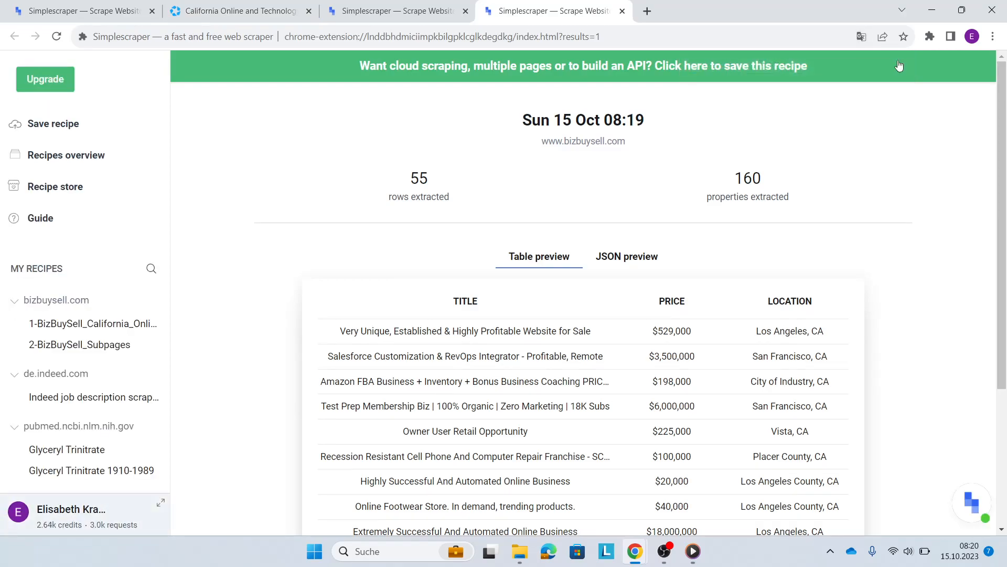
mouse_move(825, 53)
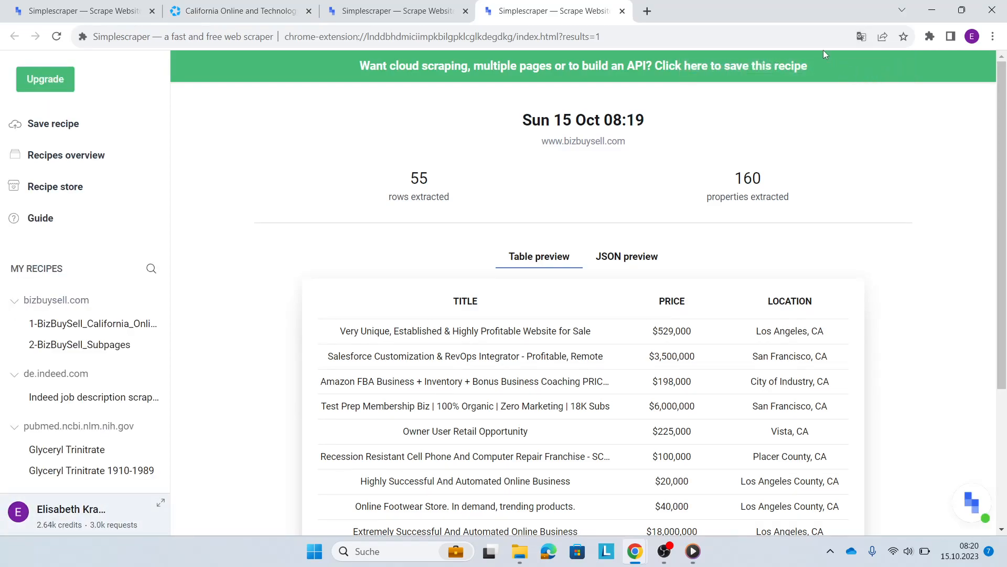
- Name the recipe 1-BBS-O&T with 3 pages to scrape via the .bbsPager_next selector
click(54, 124)
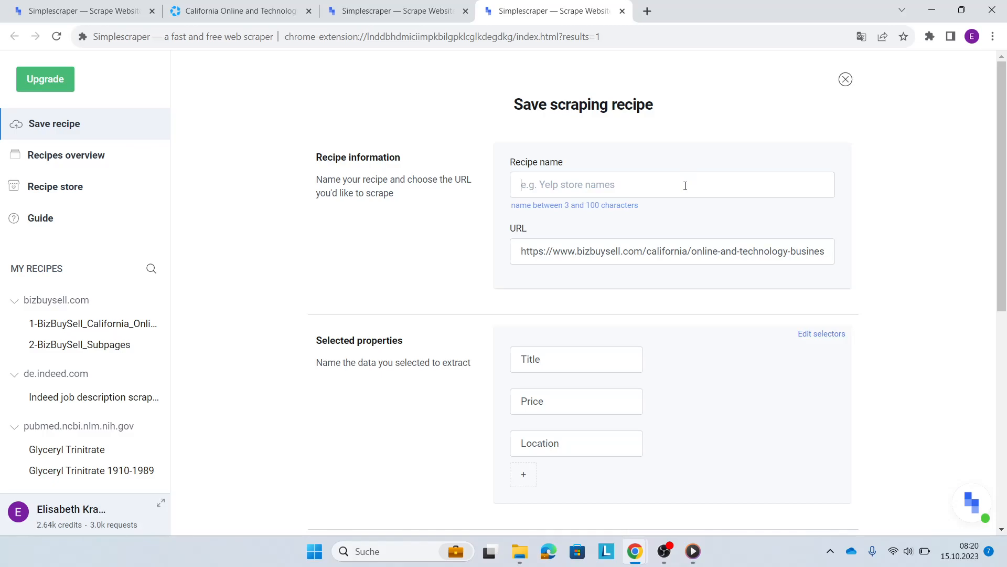
text(1)
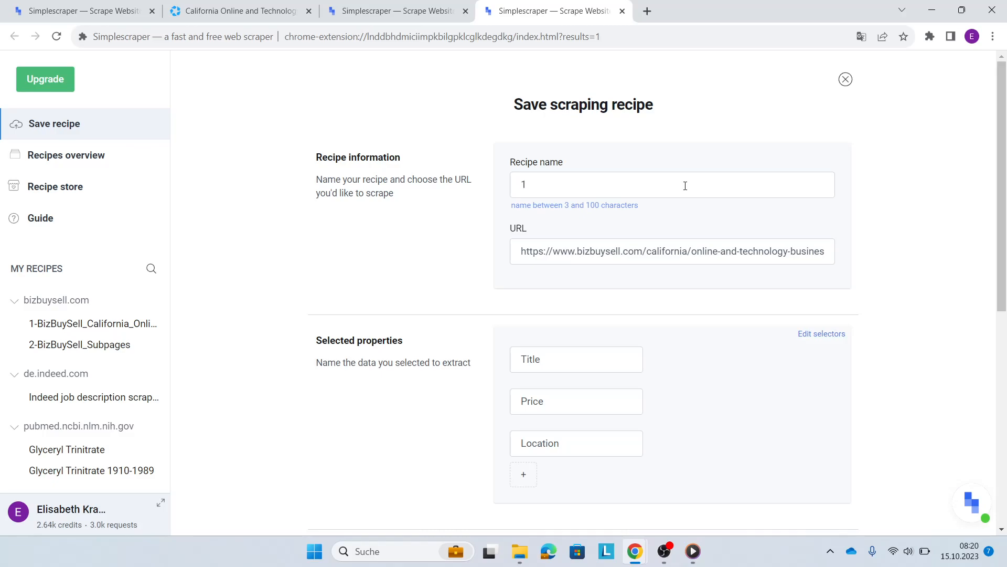
text(-)
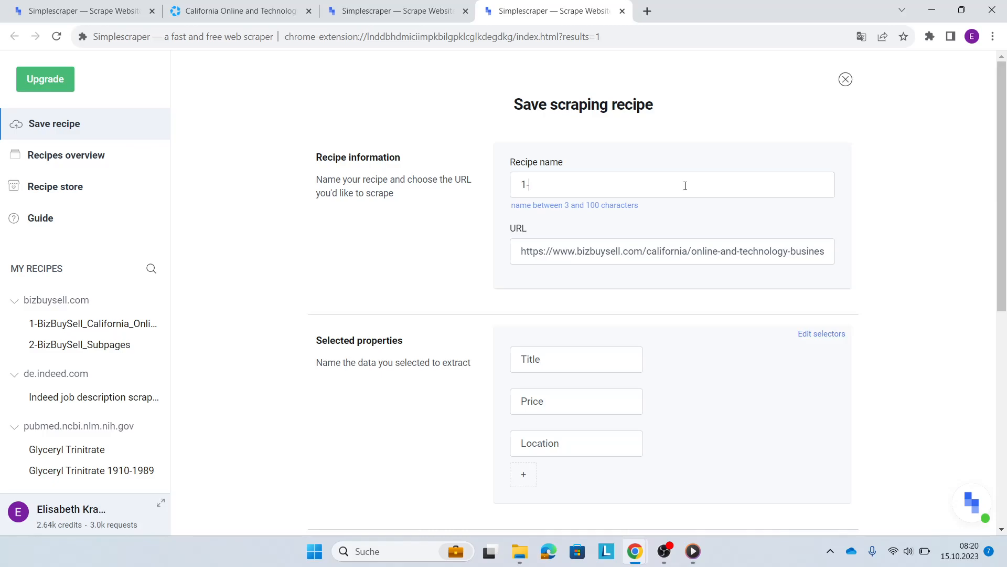
text(BBS)
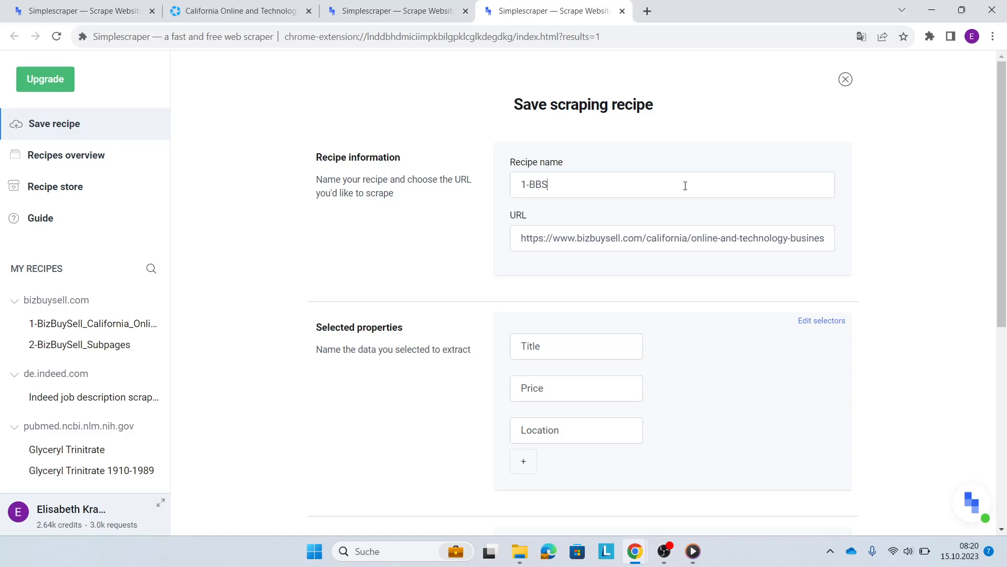
text(-O&T)
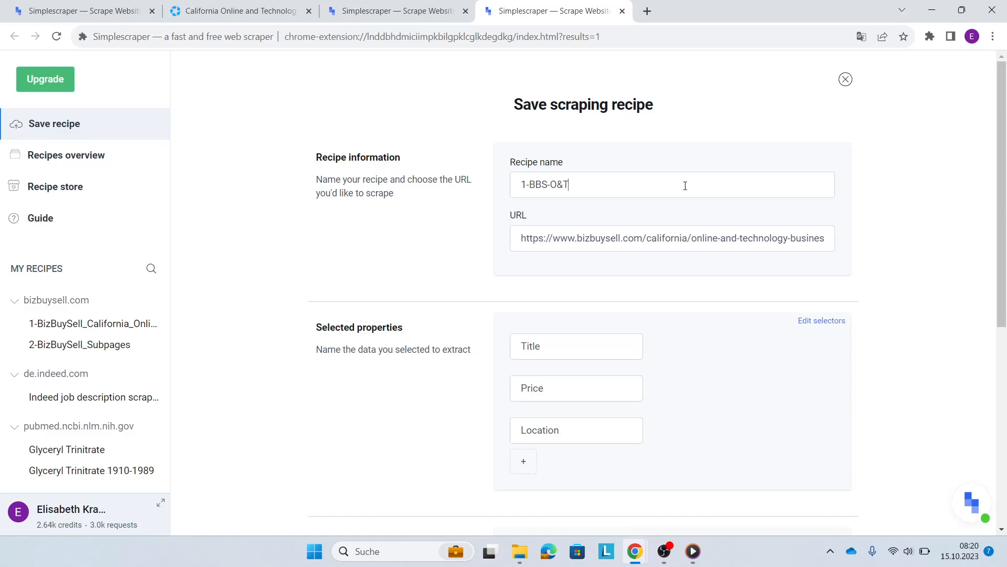
scroll(down, 3)
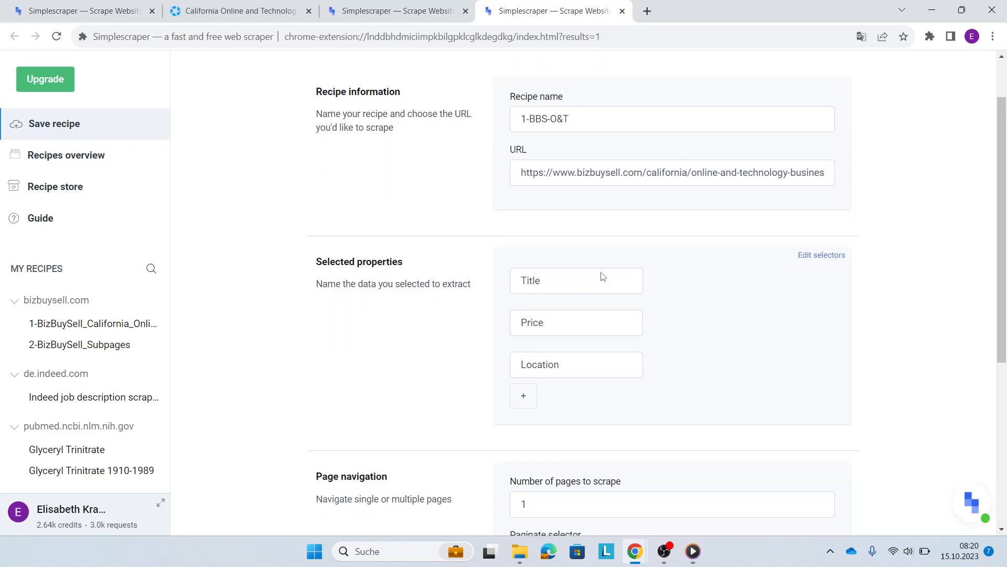
mouse_move(610, 299)
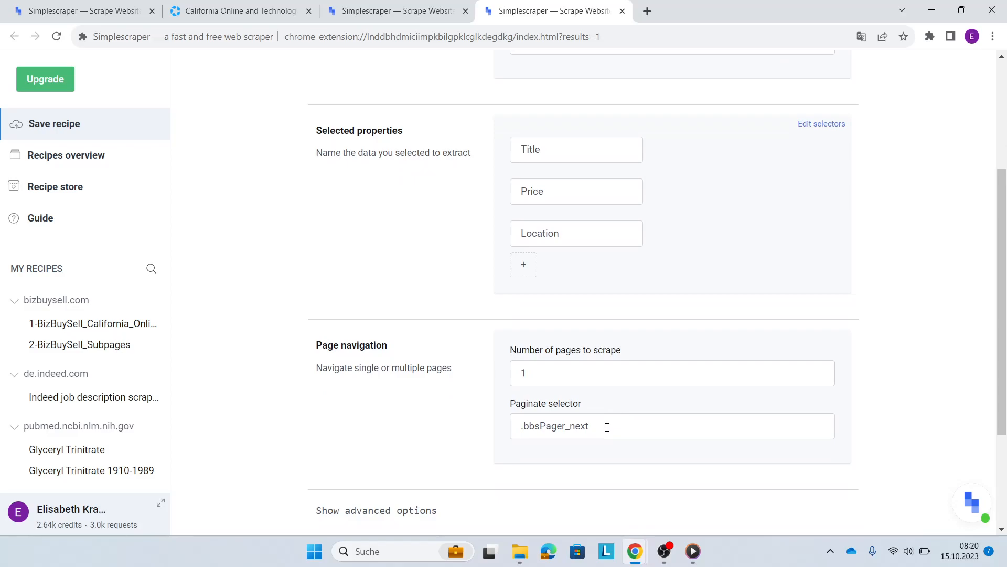
text(3)
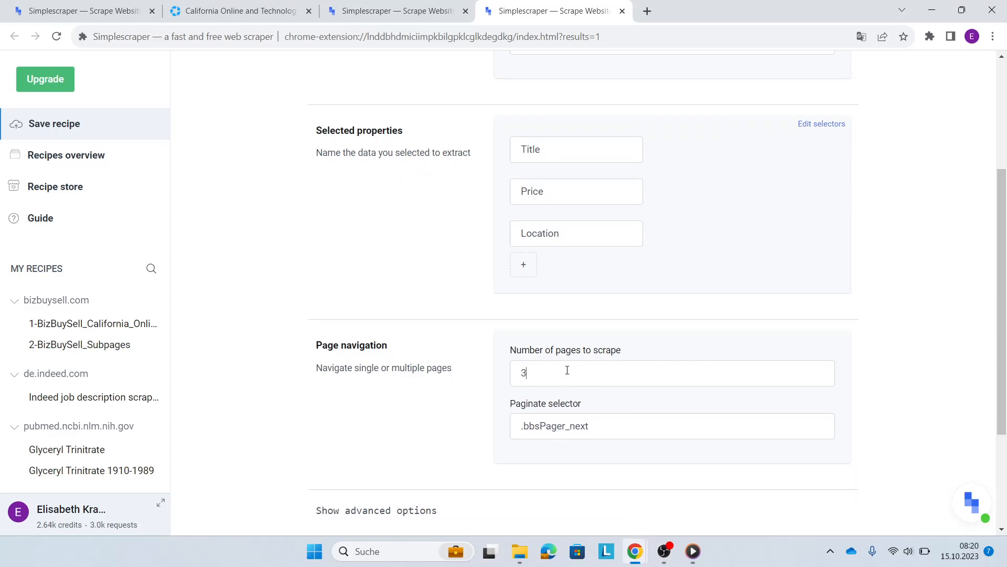
scroll(down, 3)
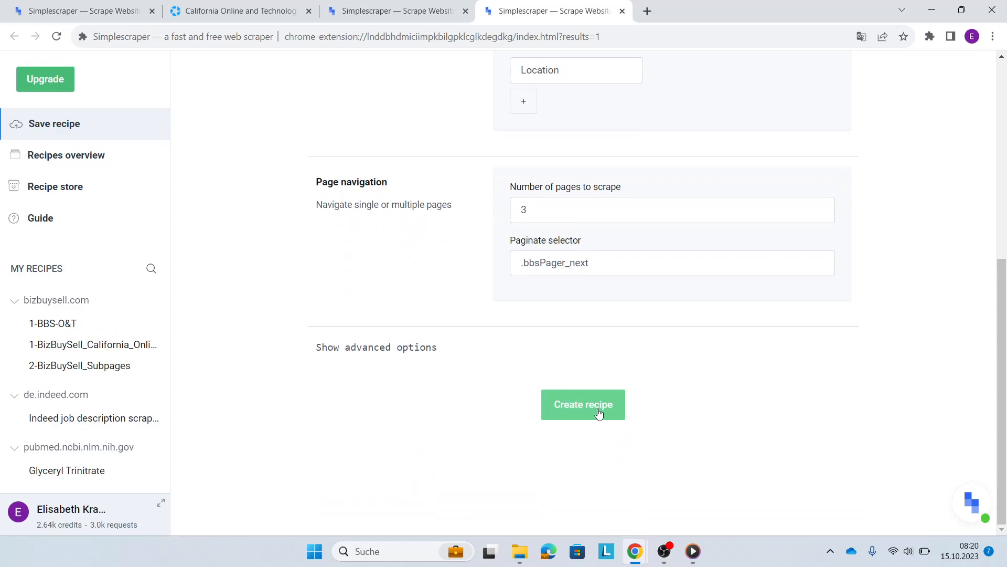
- Create the recipe, review the earlier BizBuySell recipe's 157-row results, then return to the listings page
click(582, 404)
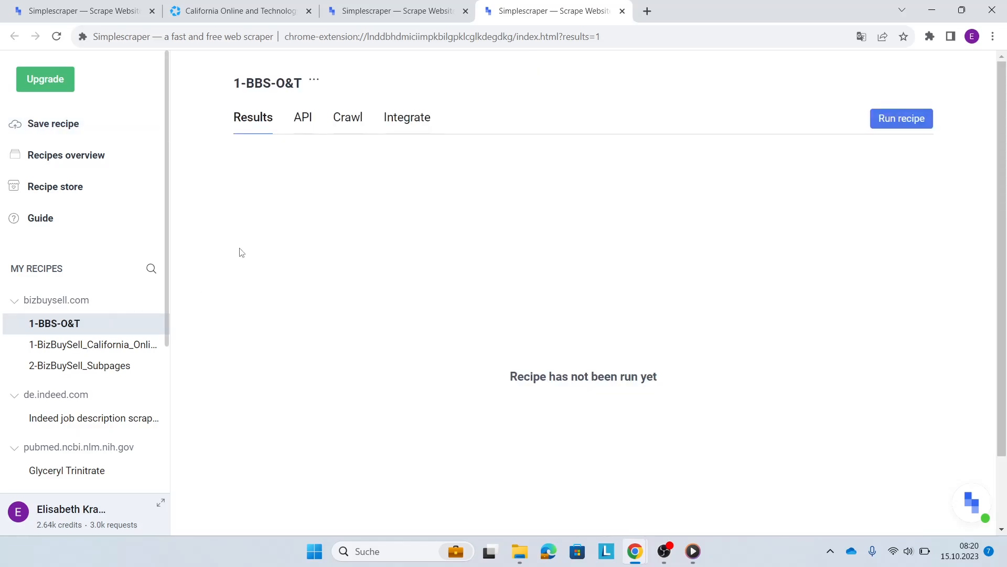
mouse_move(901, 119)
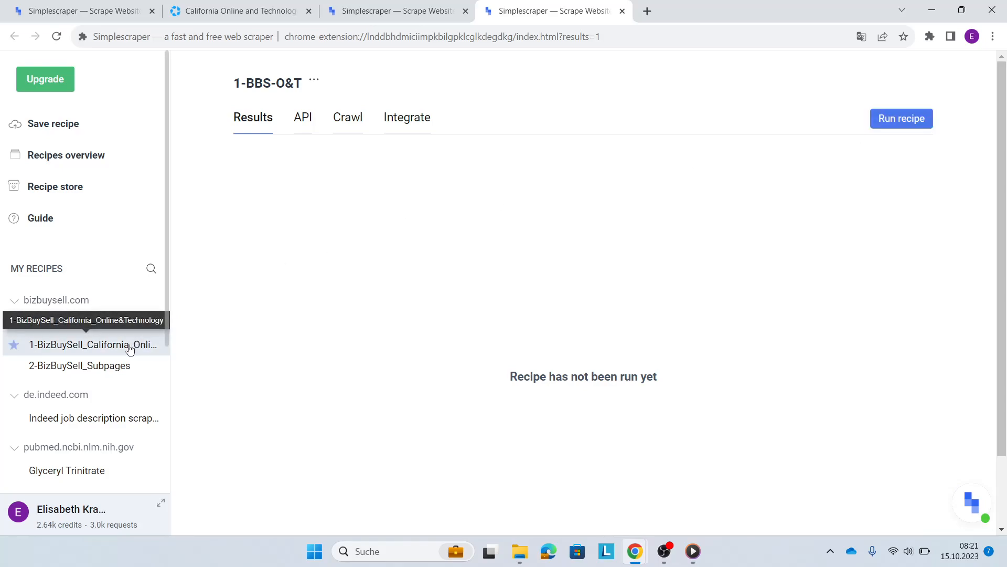
click(93, 345)
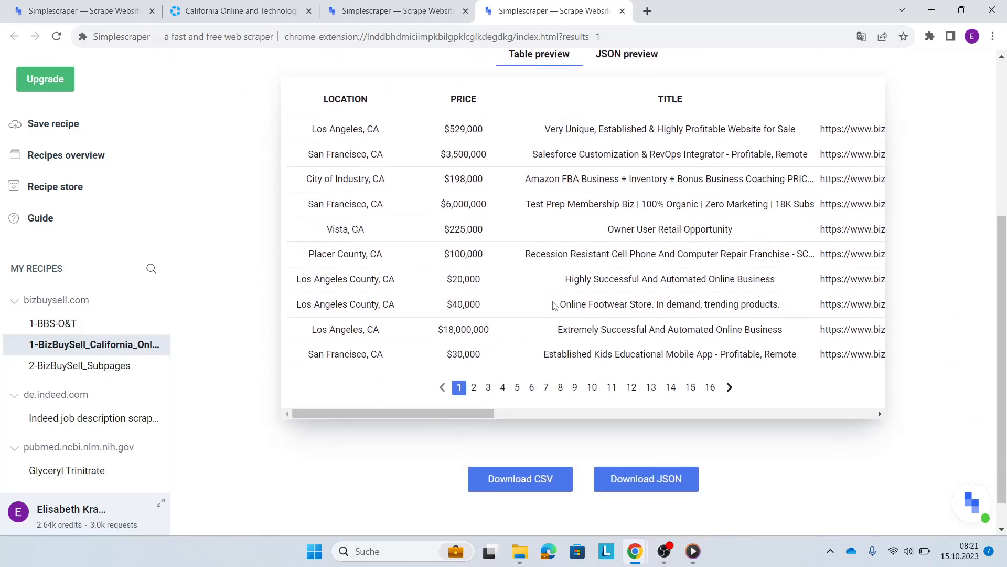
scroll(up, 3)
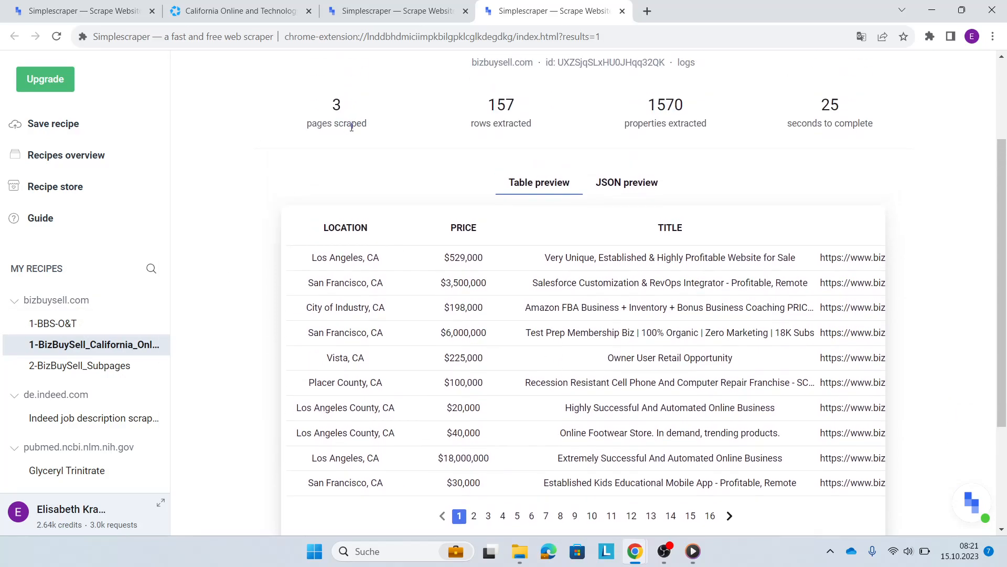
scroll(down, 3)
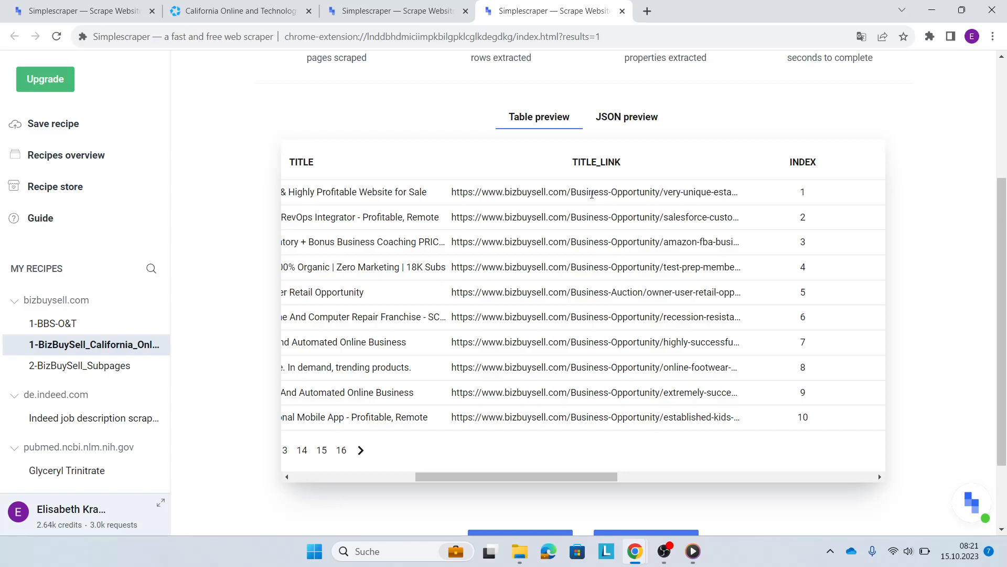
click(239, 11)
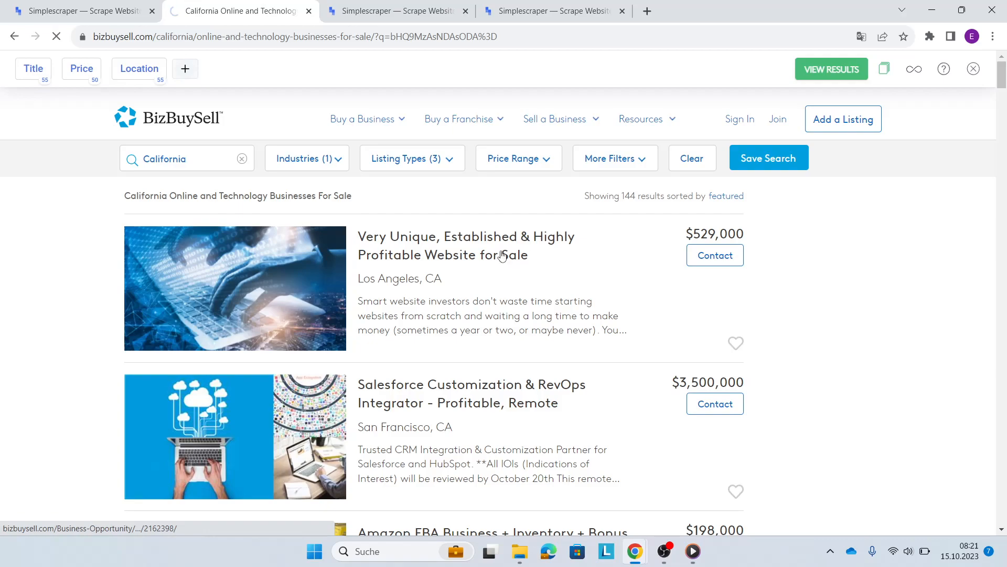
- Open the first listing's detail page and start Simplescraper on it
click(465, 245)
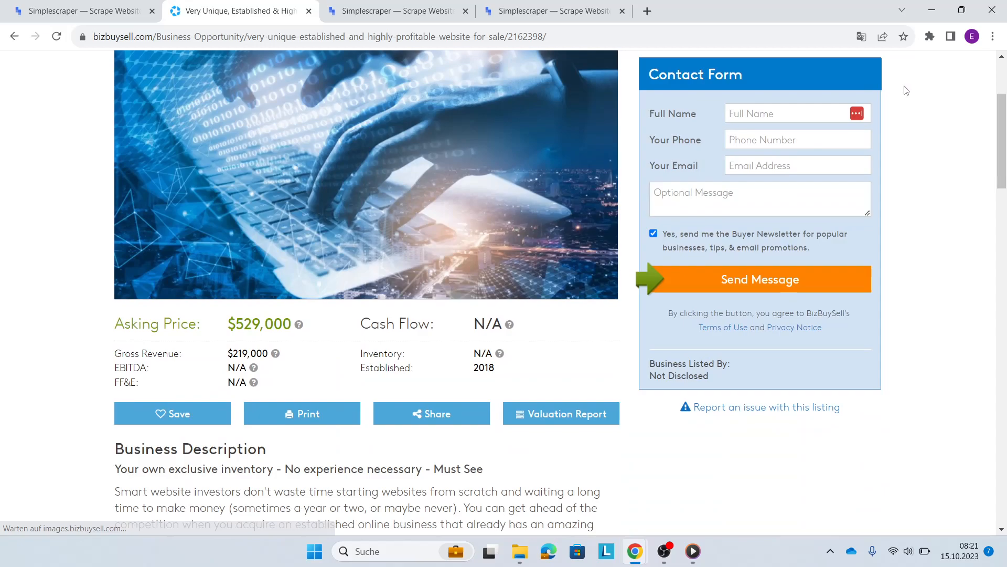
scroll(down, 3)
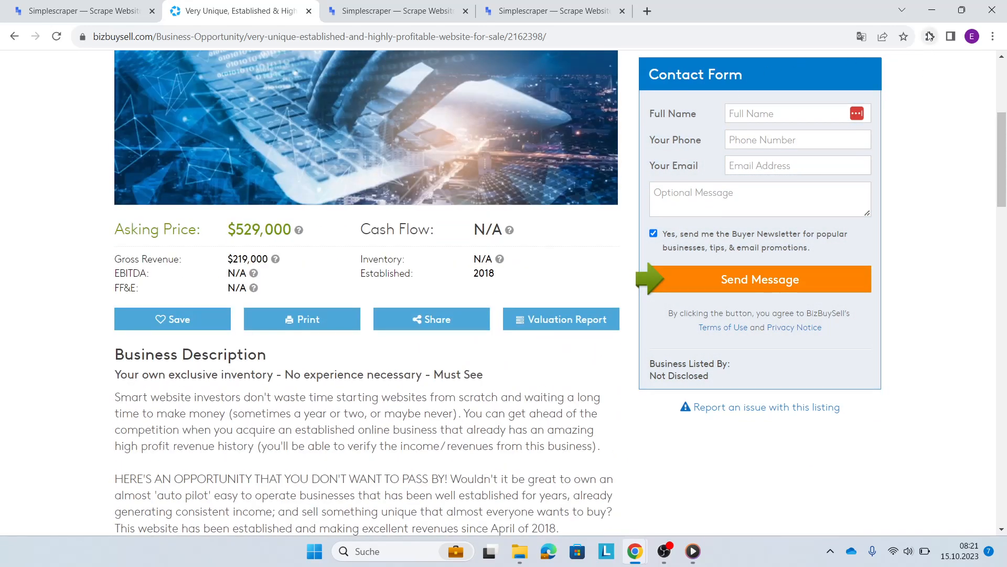
click(909, 35)
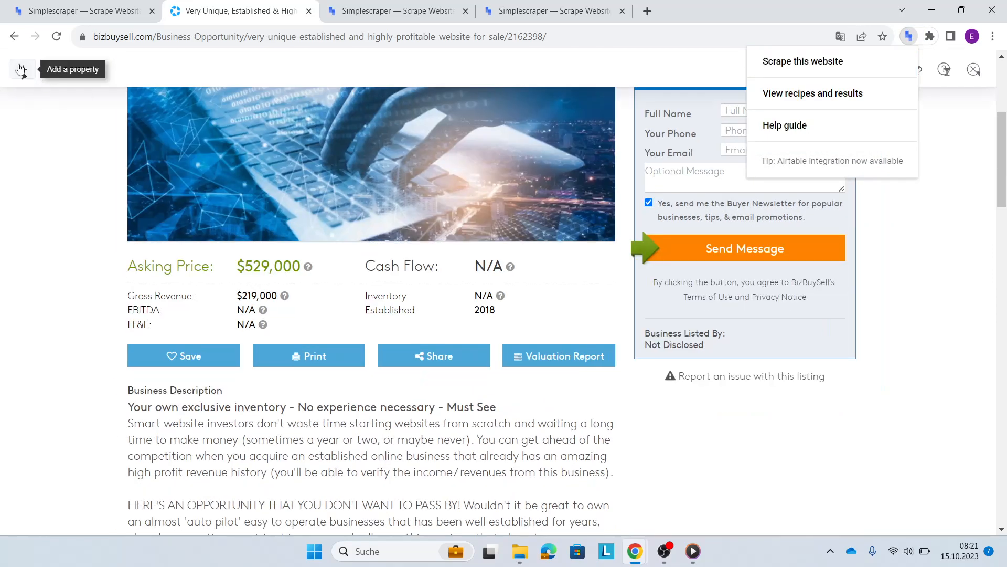
- Add a Description property from the listing and view its 1-row result
click(801, 61)
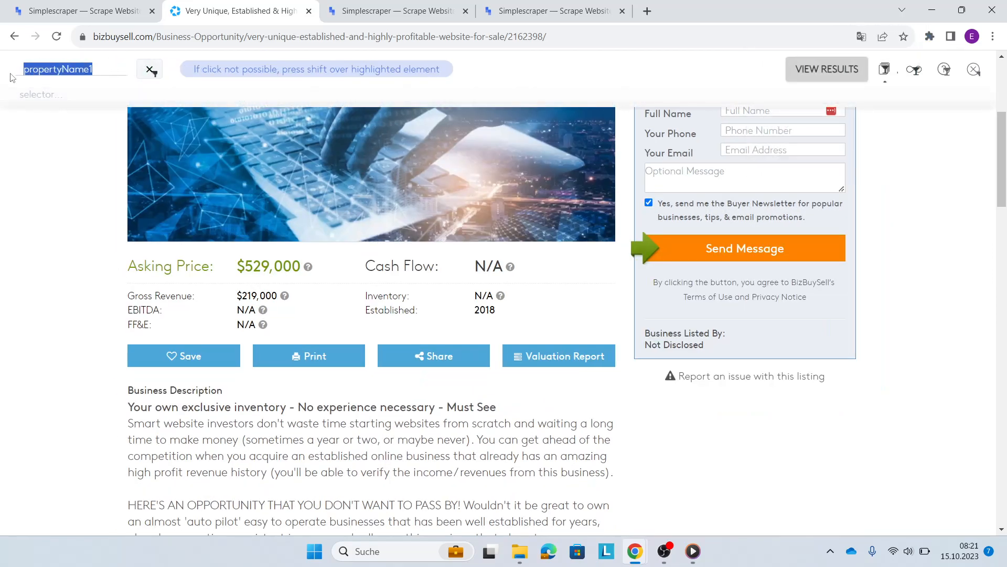
text(Desc)
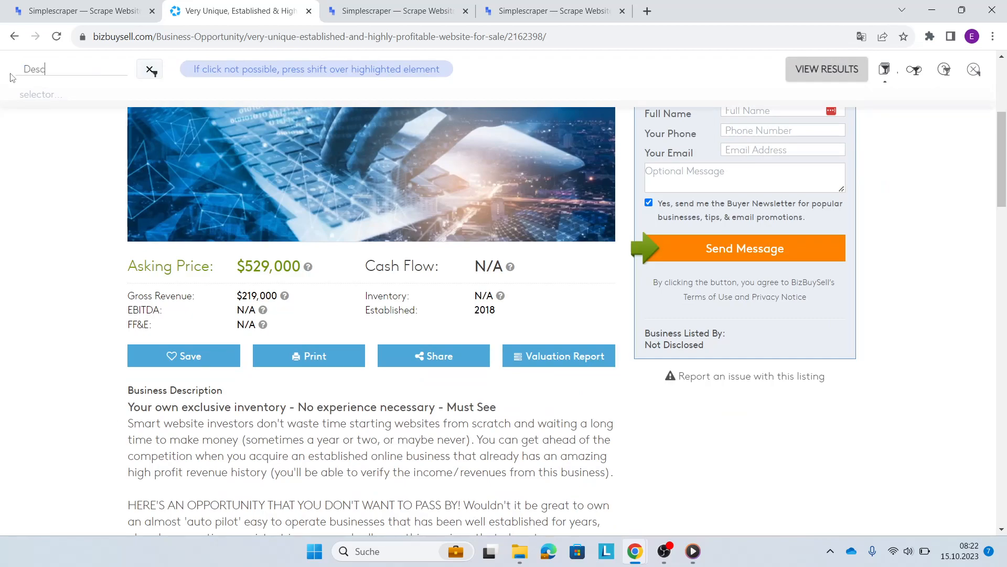
text(ription)
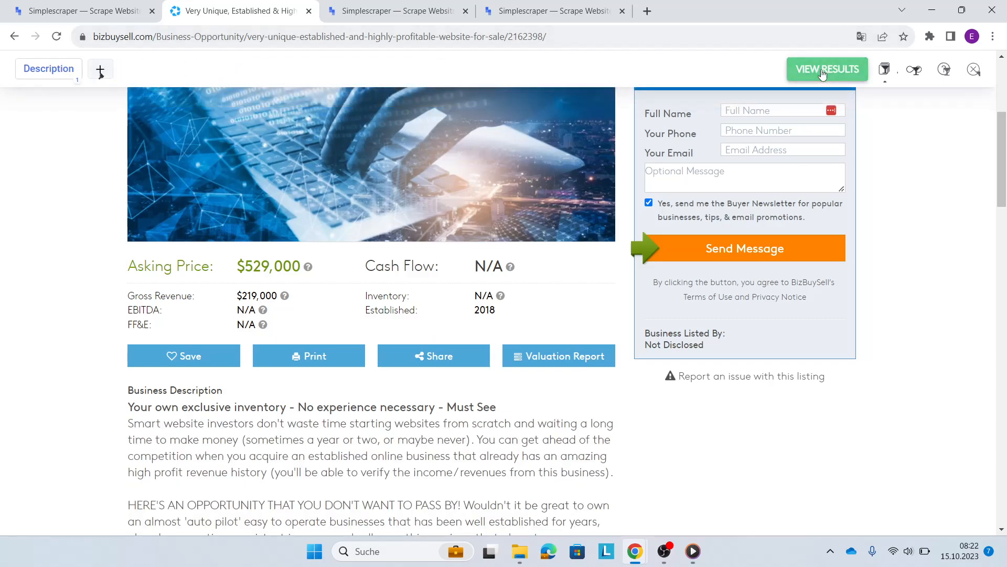
click(827, 70)
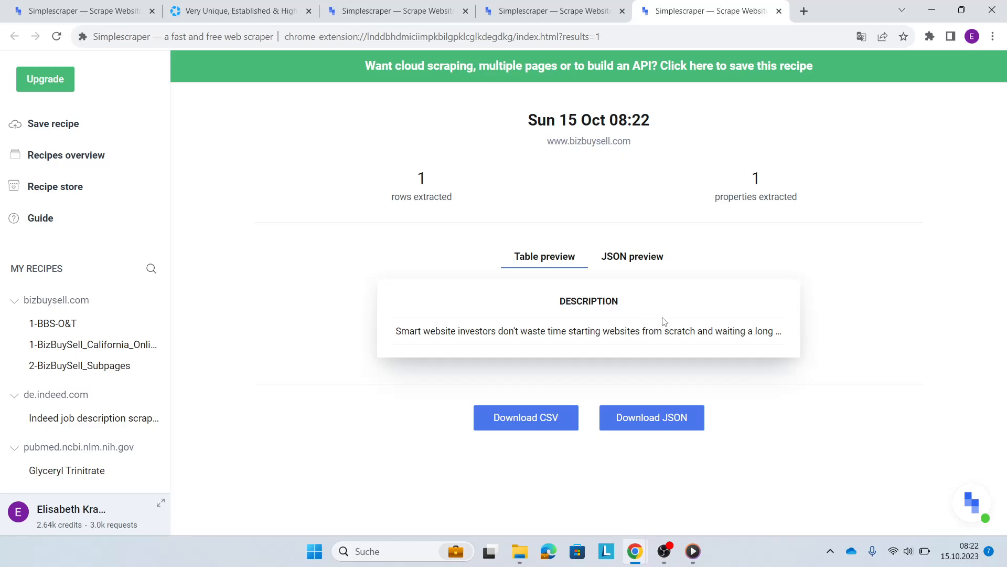
- Save the description scrape as a recipe named 2-BBS-O&T-Subpages
click(53, 124)
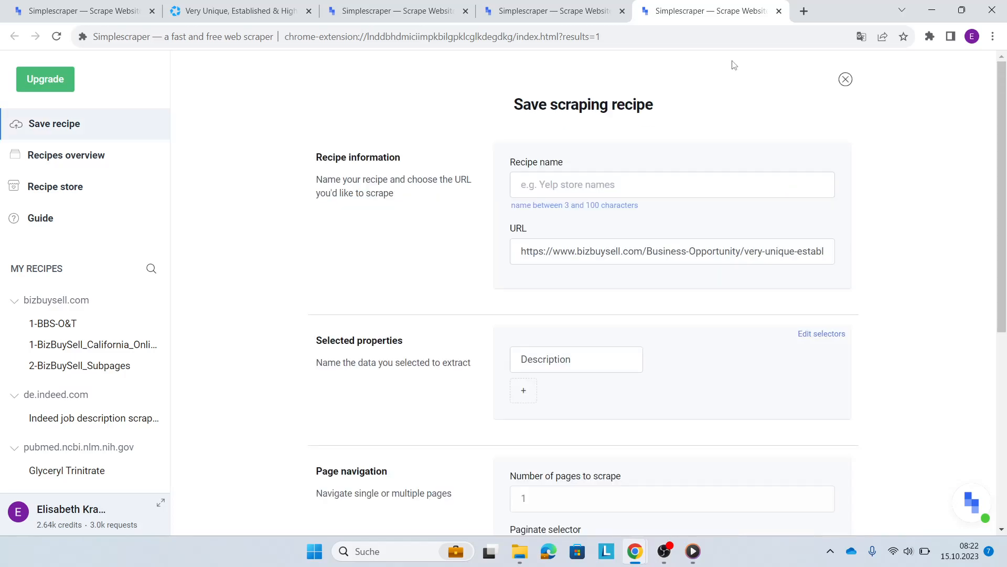
text(2)
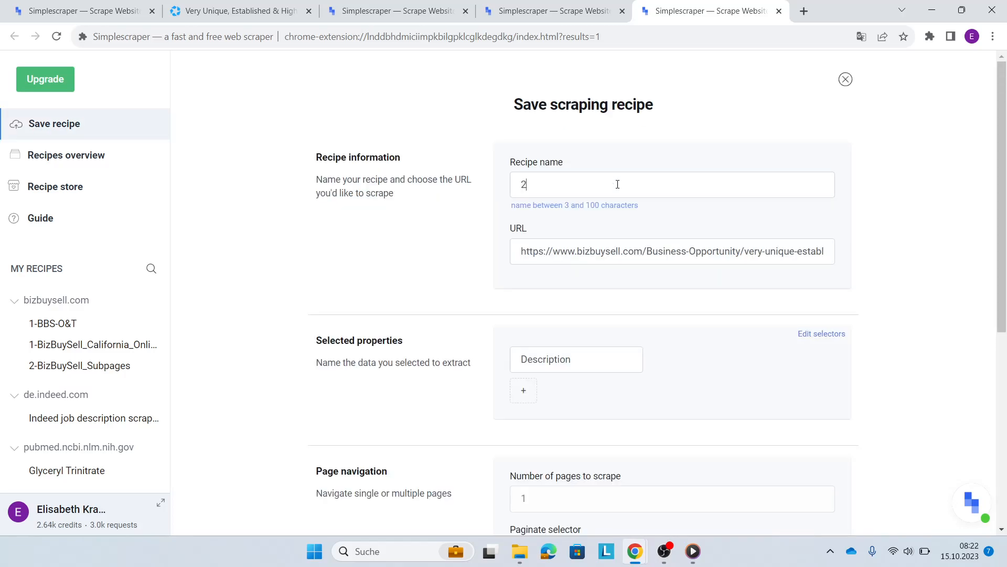
text(-BB)
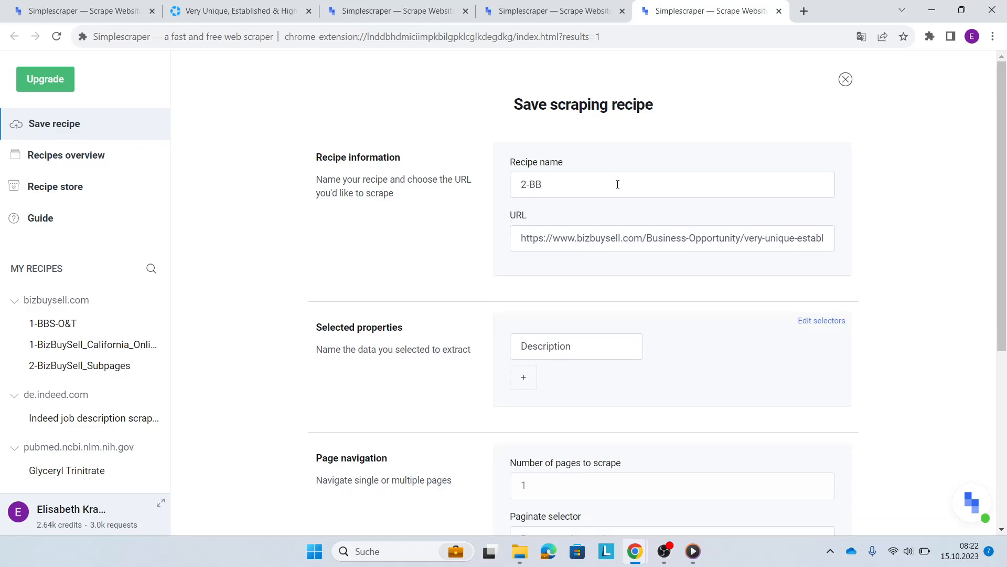
text(S-O&)
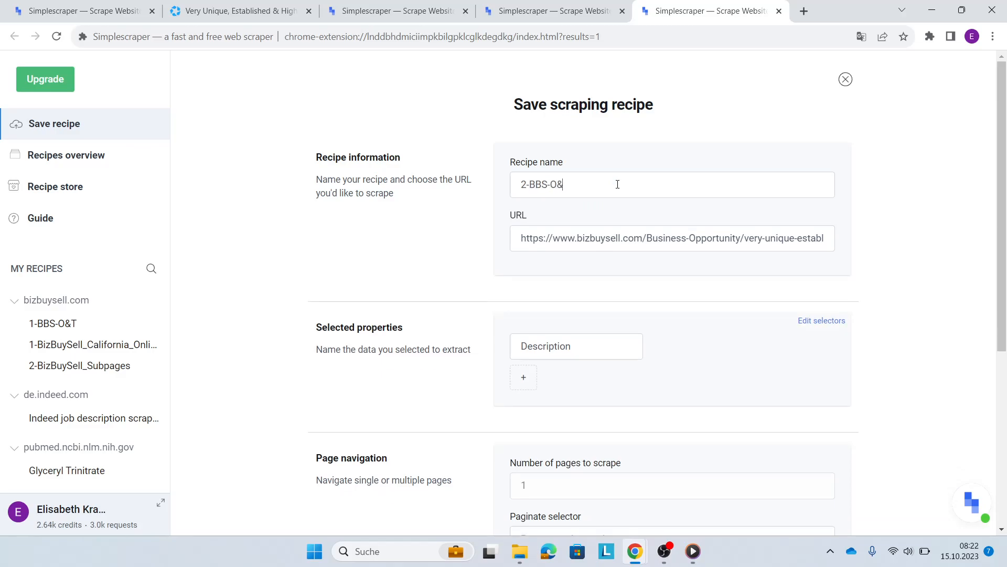
text(T-Subpages)
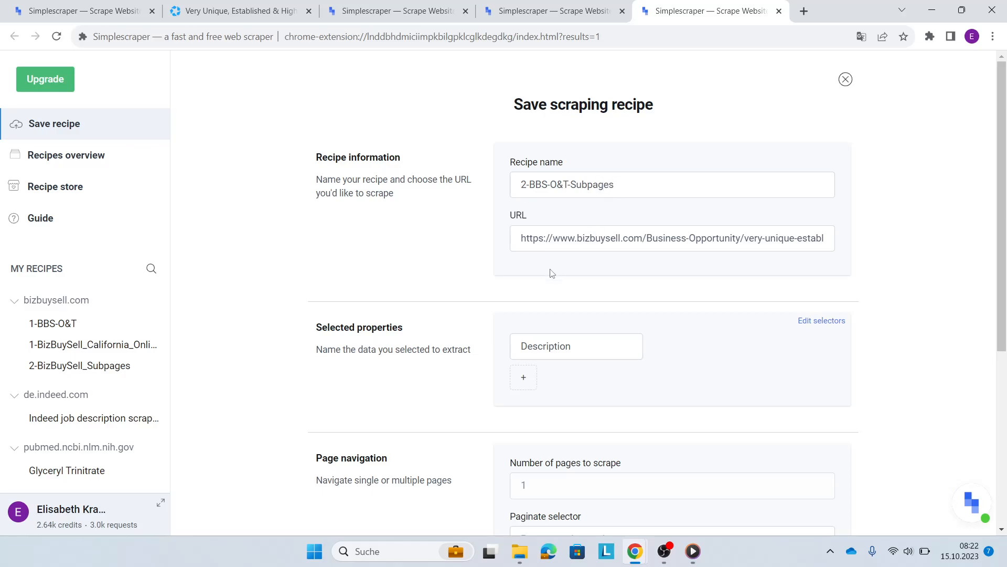
scroll(down, 3)
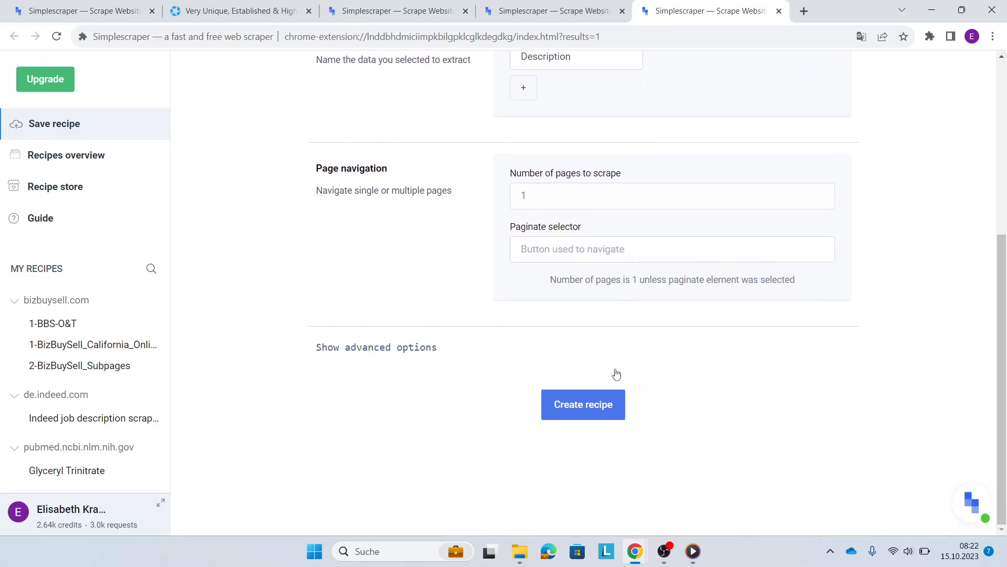
click(583, 404)
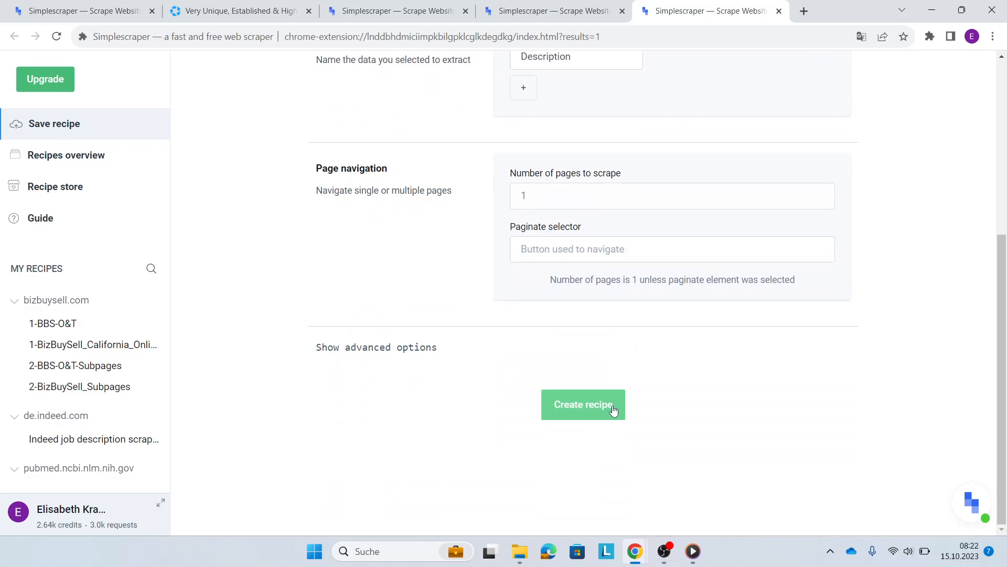
click(583, 404)
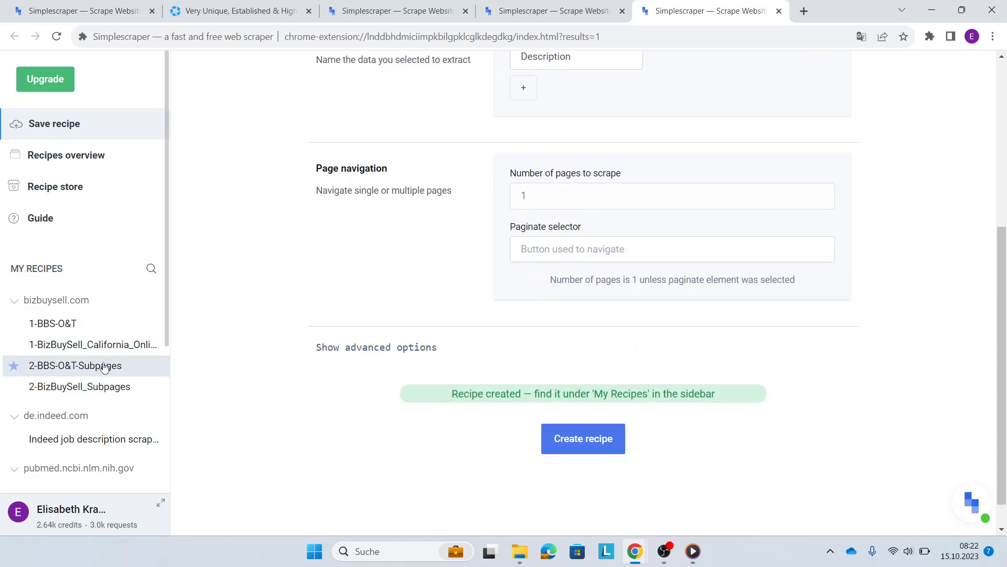
- Import crawl URLs into 2-BBS-O&T-Subpages from the 1-BizBuySell_California_Online&Technology recipe's Title property
click(74, 365)
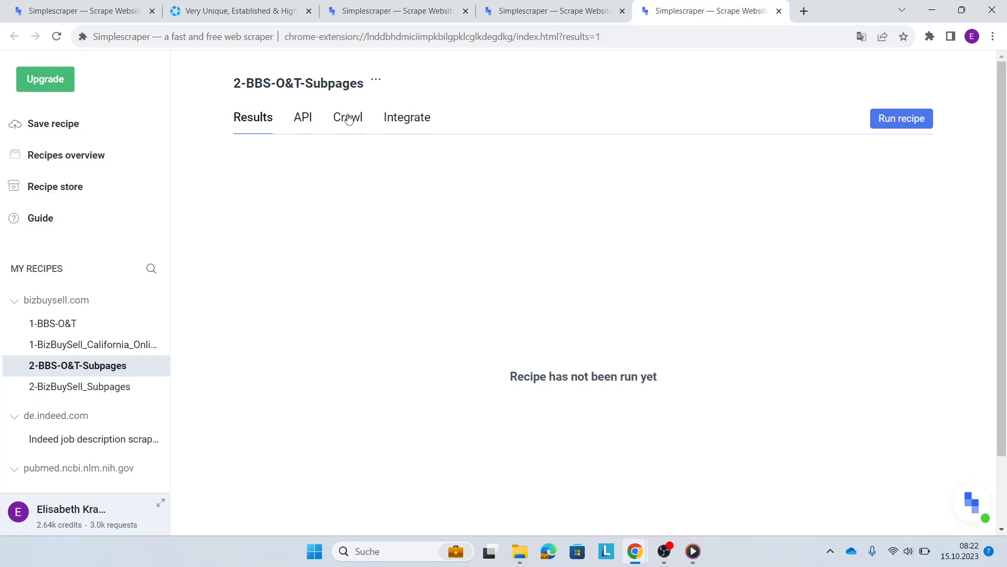
click(347, 117)
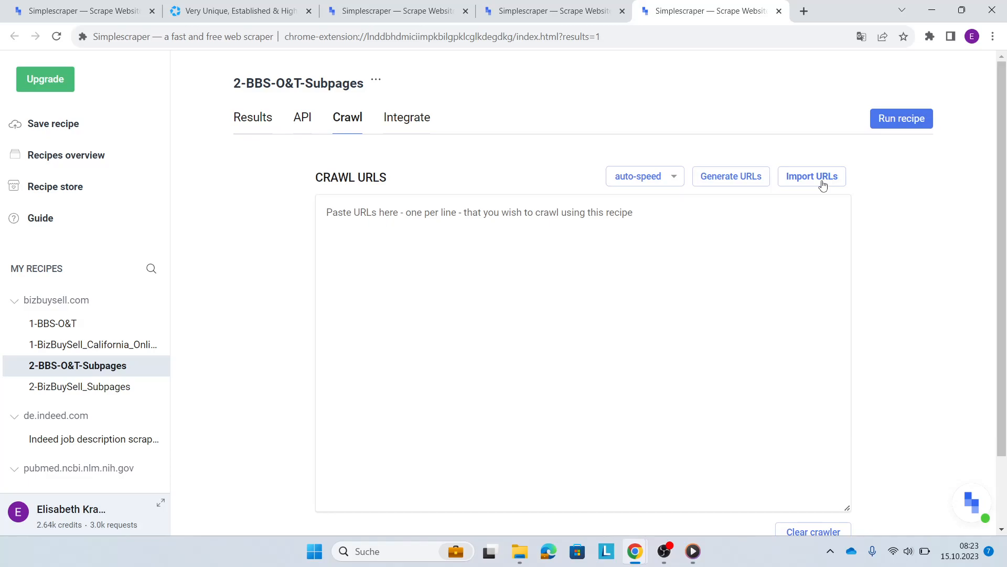
click(811, 176)
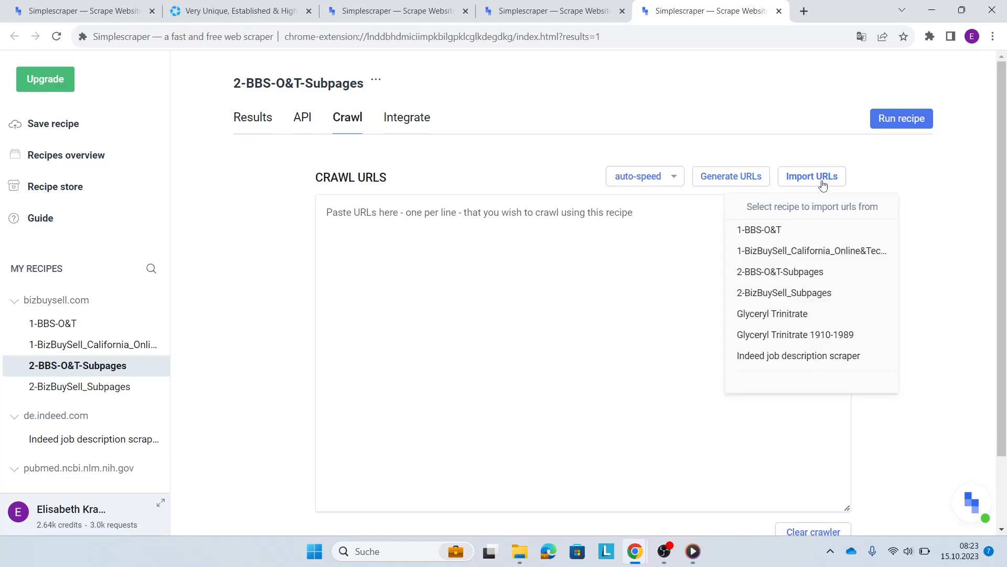
mouse_move(824, 181)
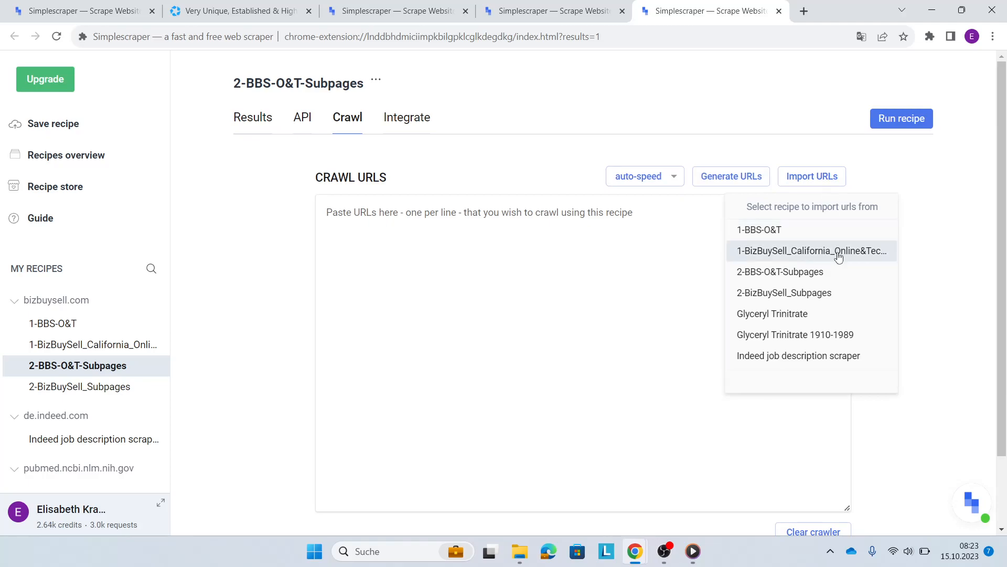
mouse_move(839, 261)
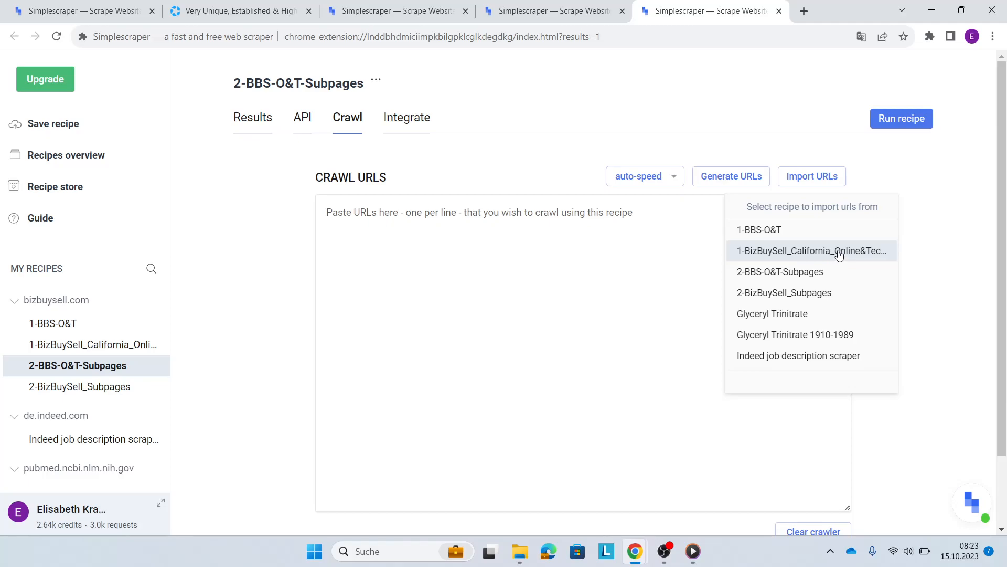
click(811, 251)
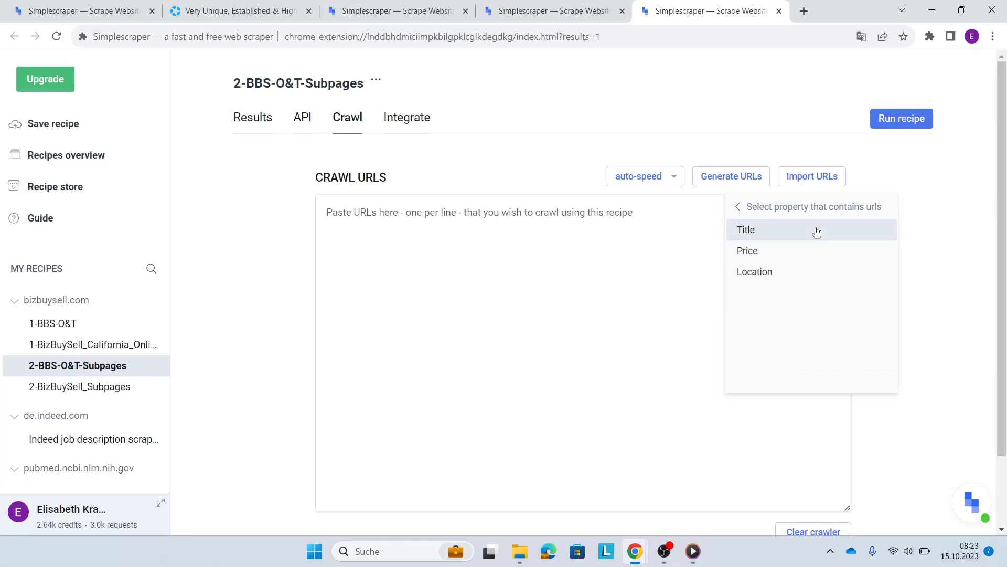
click(746, 229)
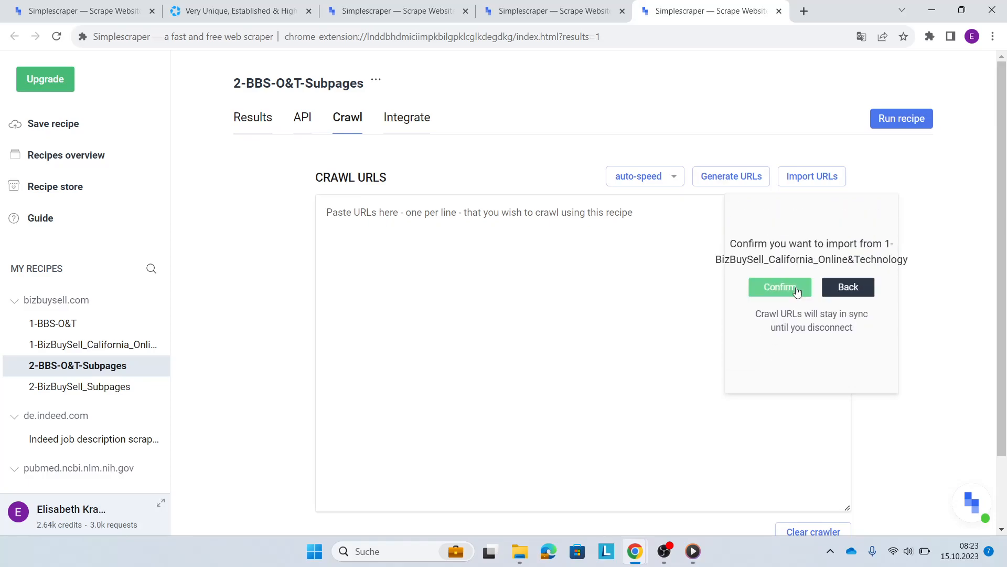
click(779, 286)
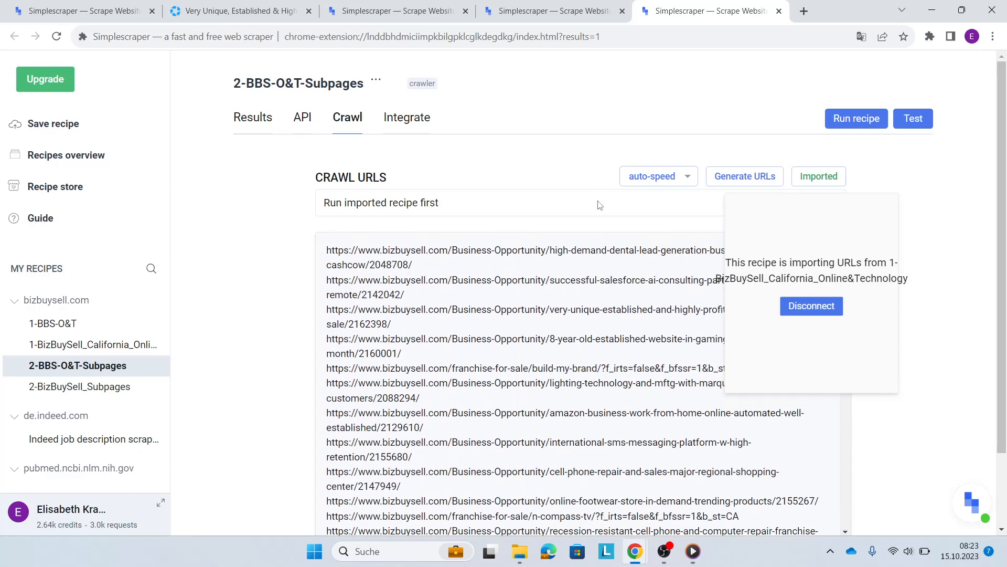
mouse_move(857, 118)
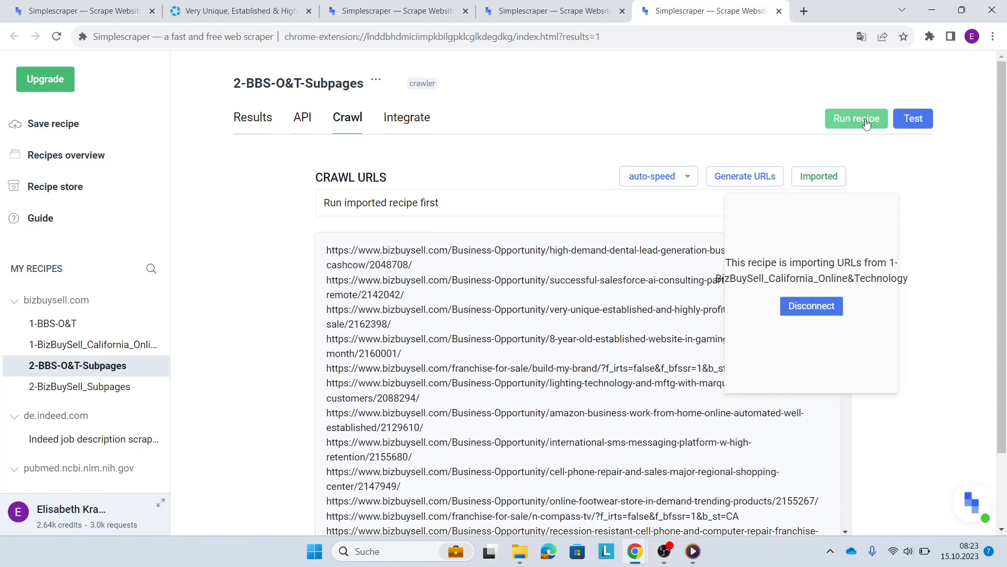
mouse_move(867, 122)
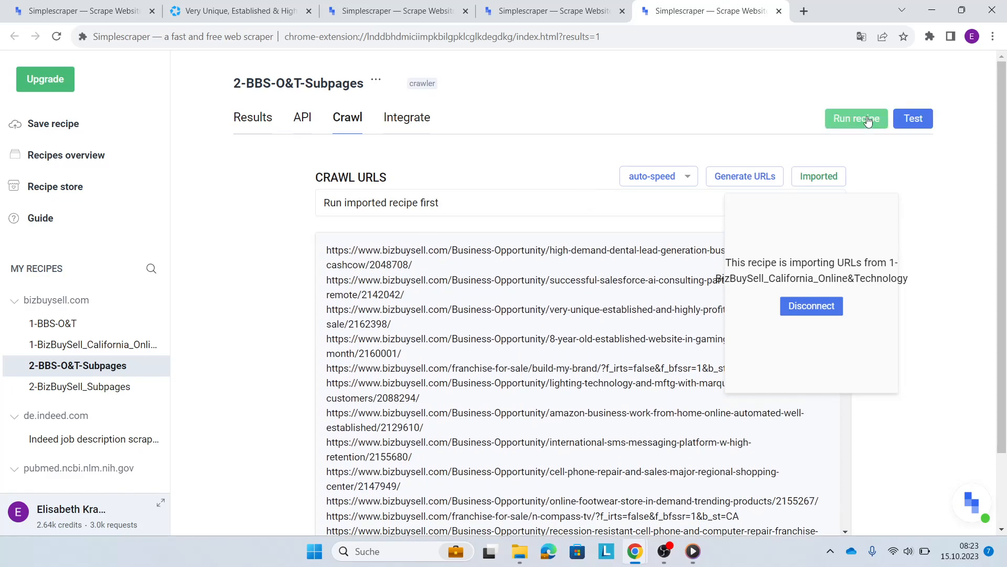
mouse_move(306, 283)
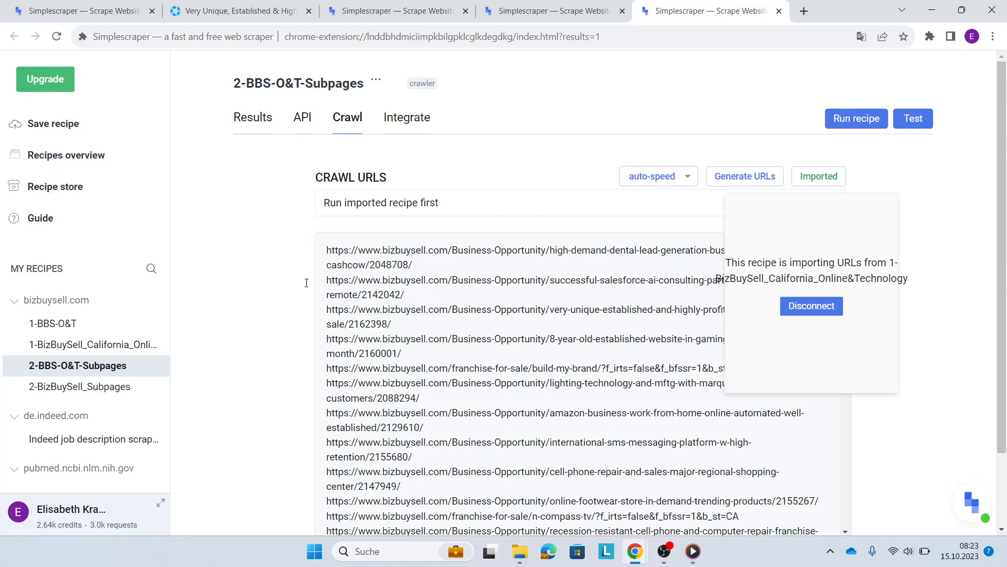
- Review the 2-BizBuySell_Subpages results with their AI_ENHANCED SWOT column
click(81, 387)
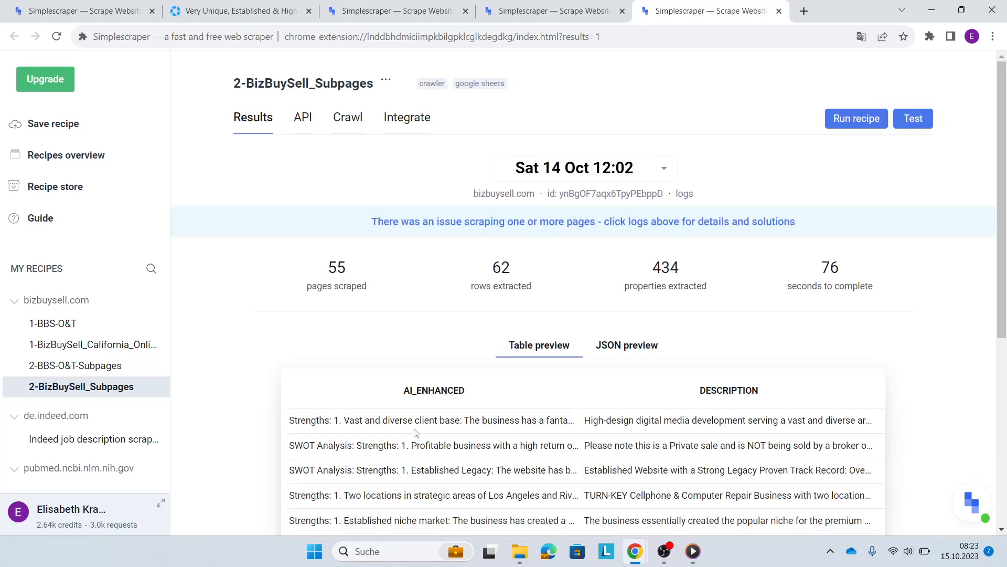
scroll(down, 3)
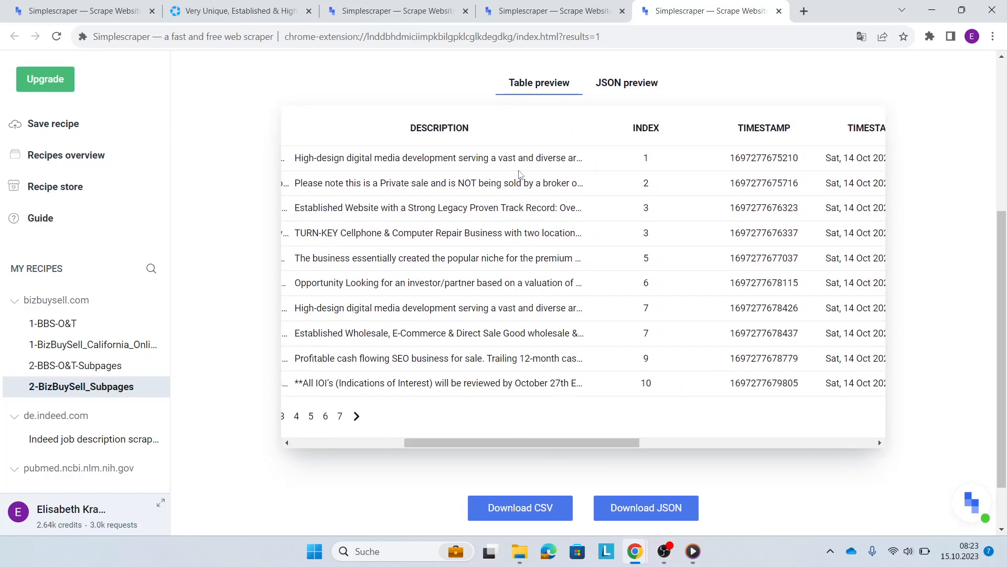
mouse_move(523, 320)
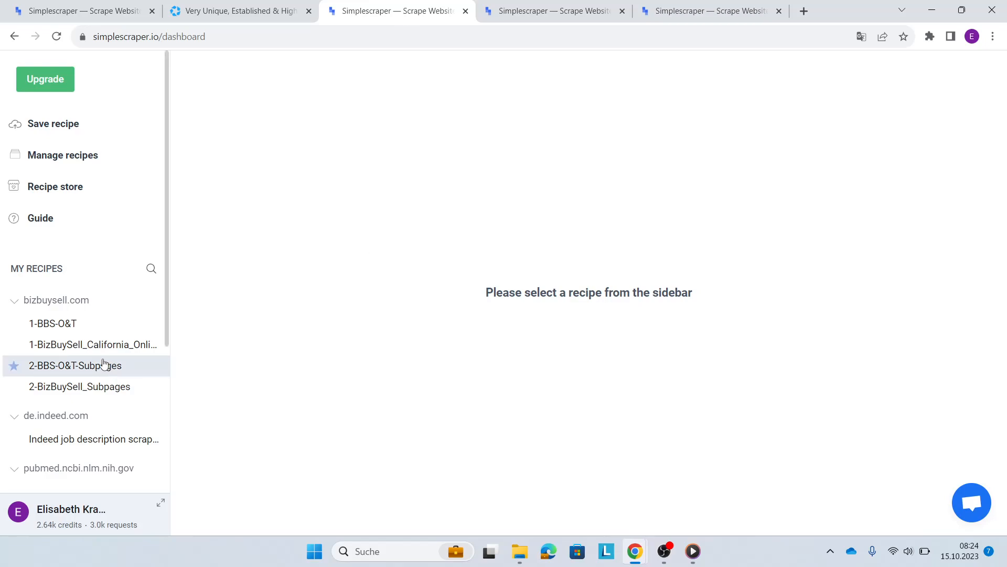
- Show the 2-BizBuySell_Subpages recipe's AI Enhance settings with the activated SWOT and due-diligence prompt
click(80, 386)
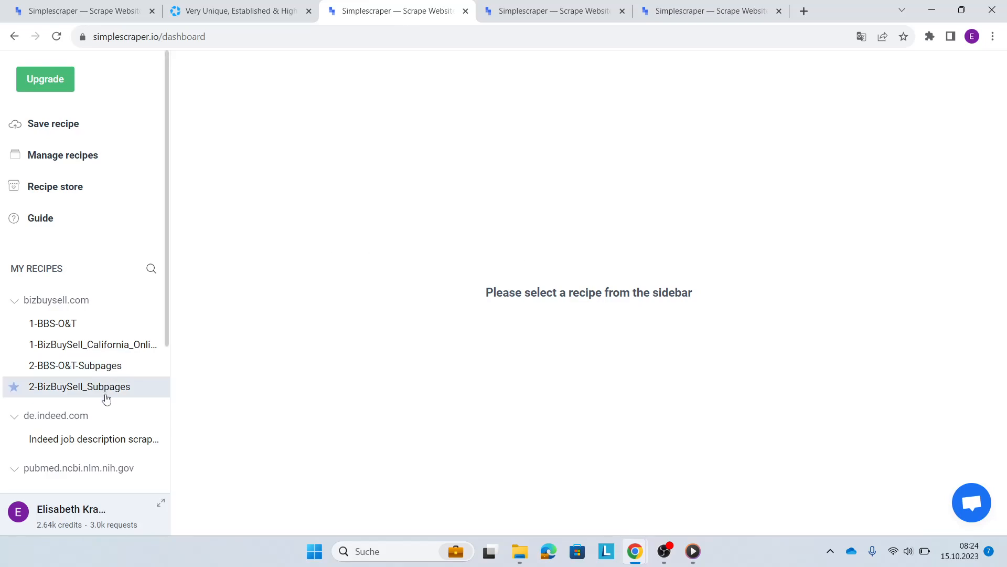
click(80, 386)
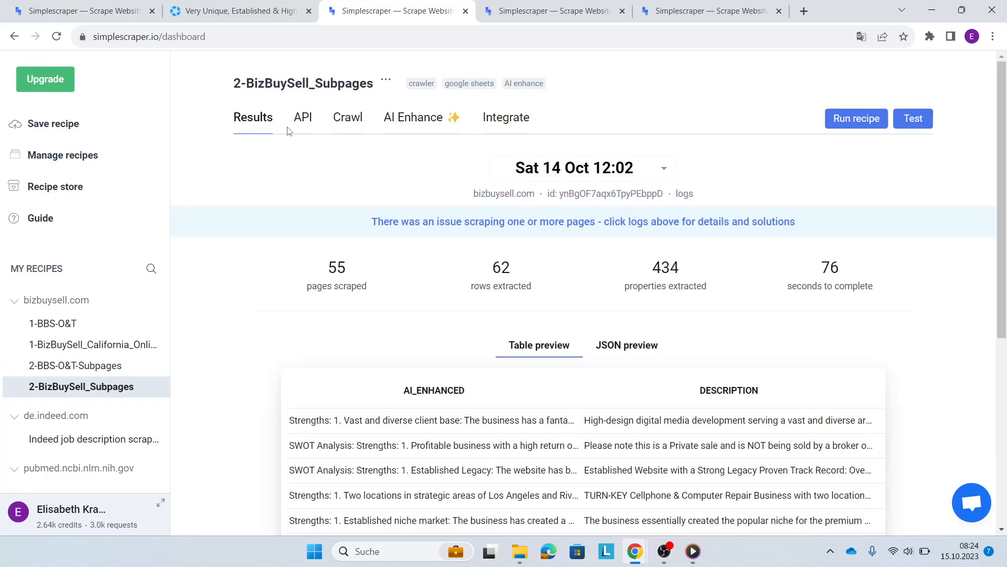
mouse_move(438, 122)
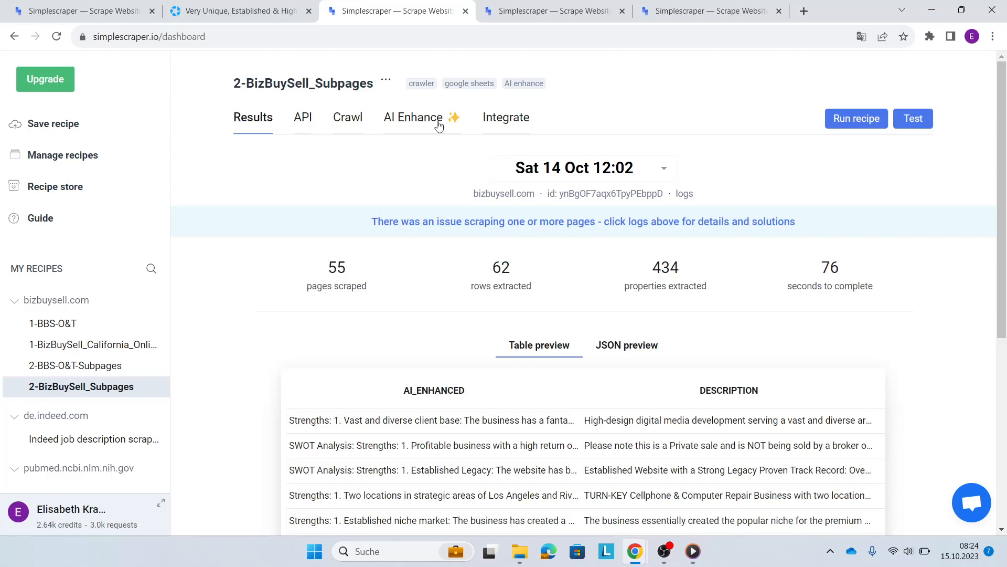
mouse_move(411, 122)
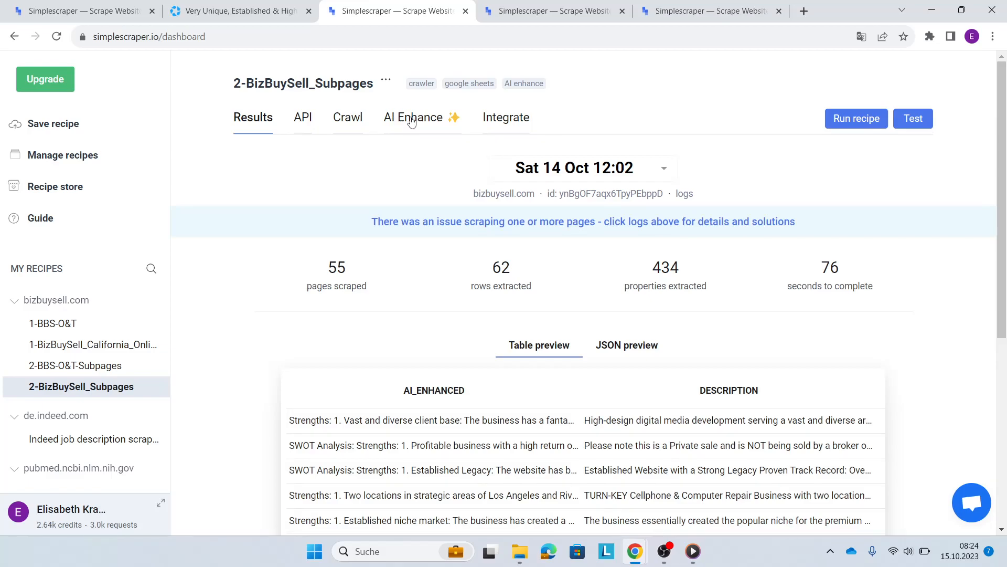
click(414, 116)
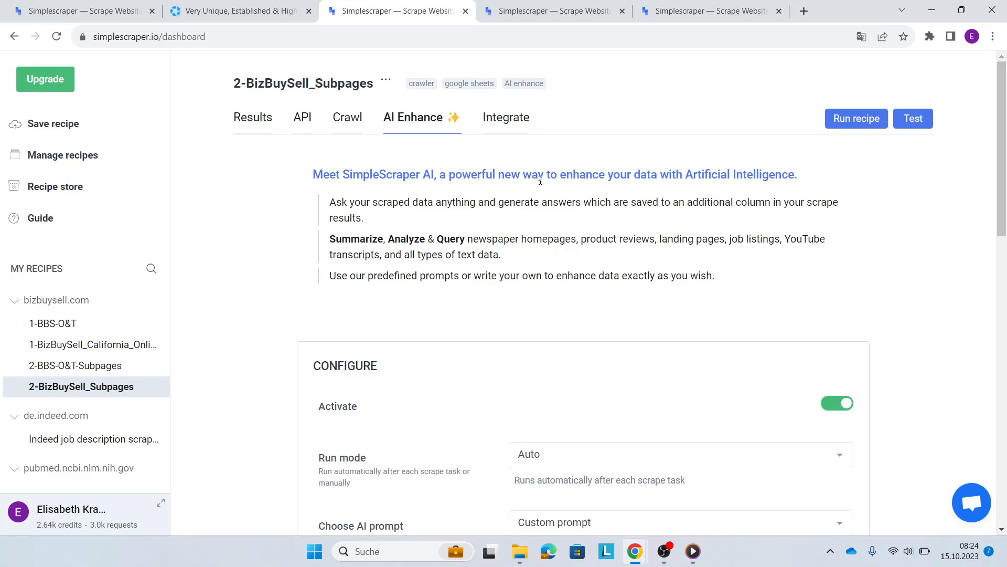
mouse_move(972, 502)
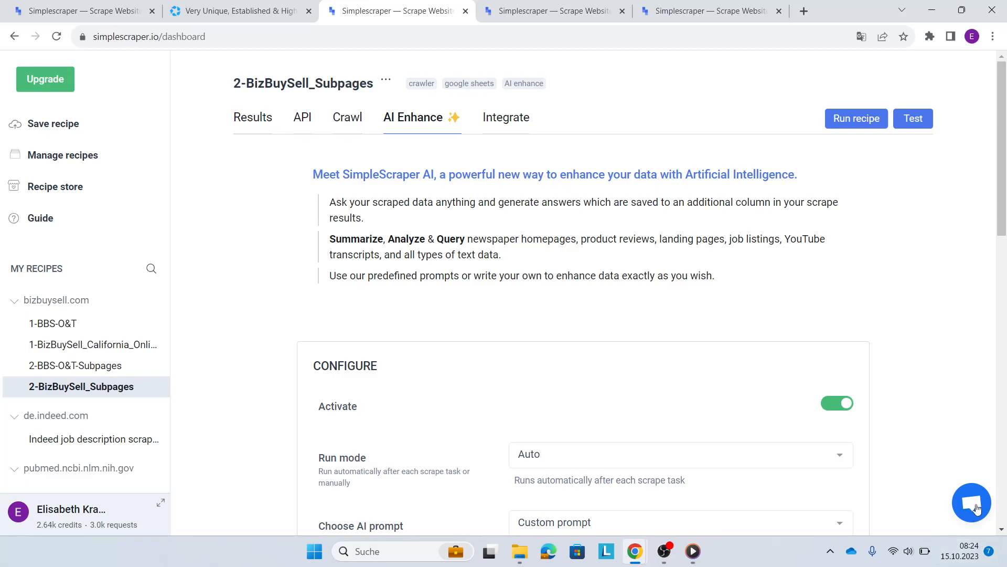
mouse_move(927, 381)
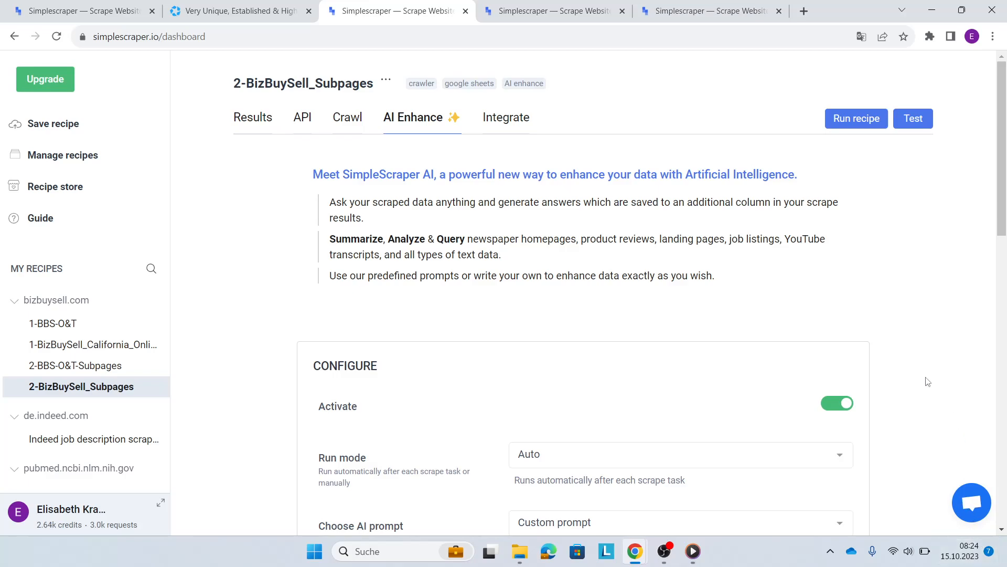
scroll(down, 3)
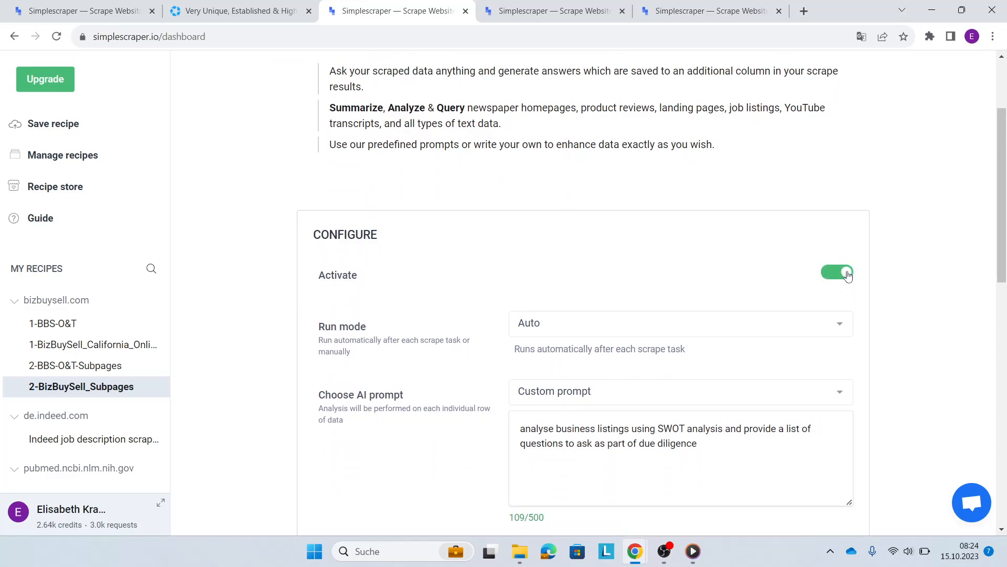
click(678, 323)
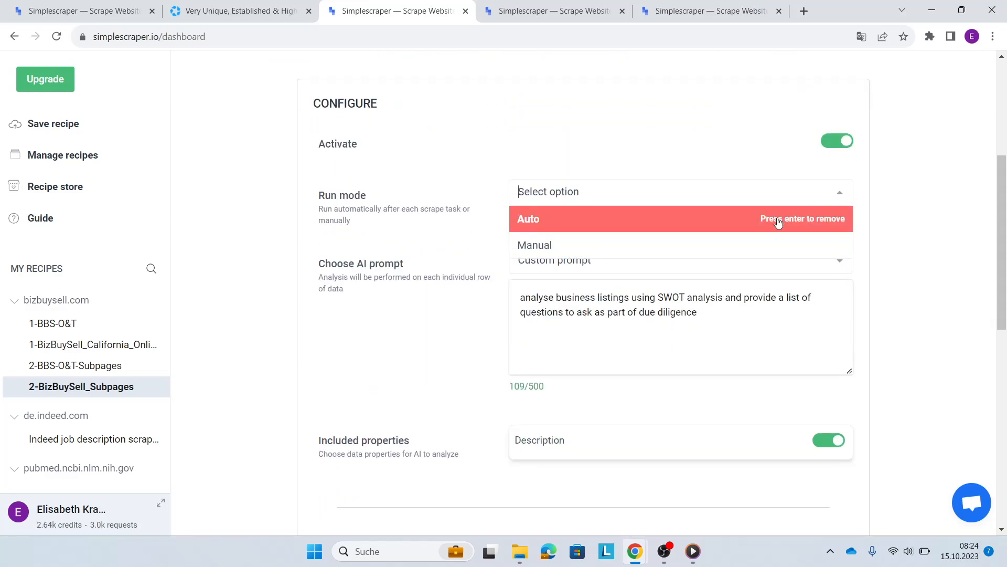
click(528, 218)
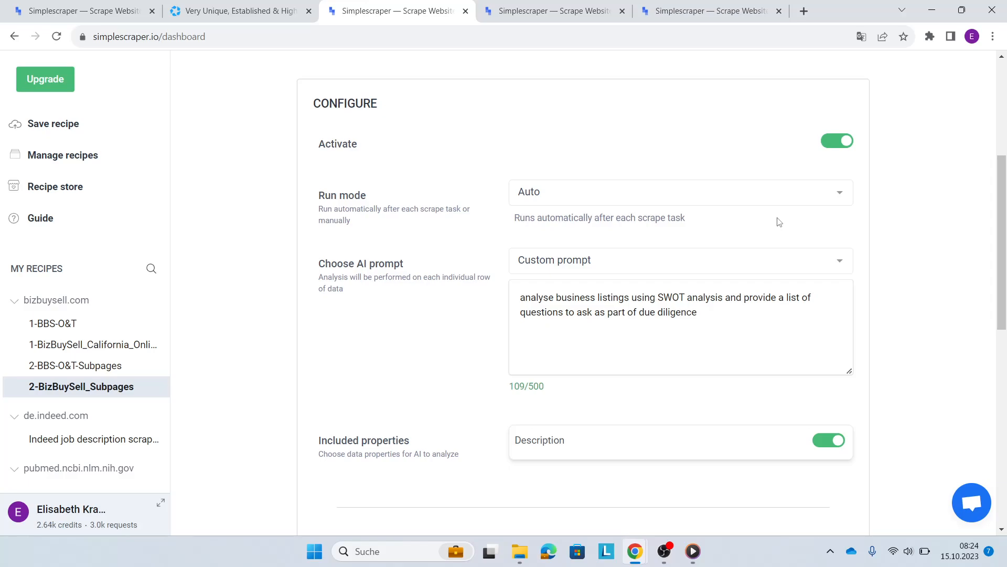
click(680, 259)
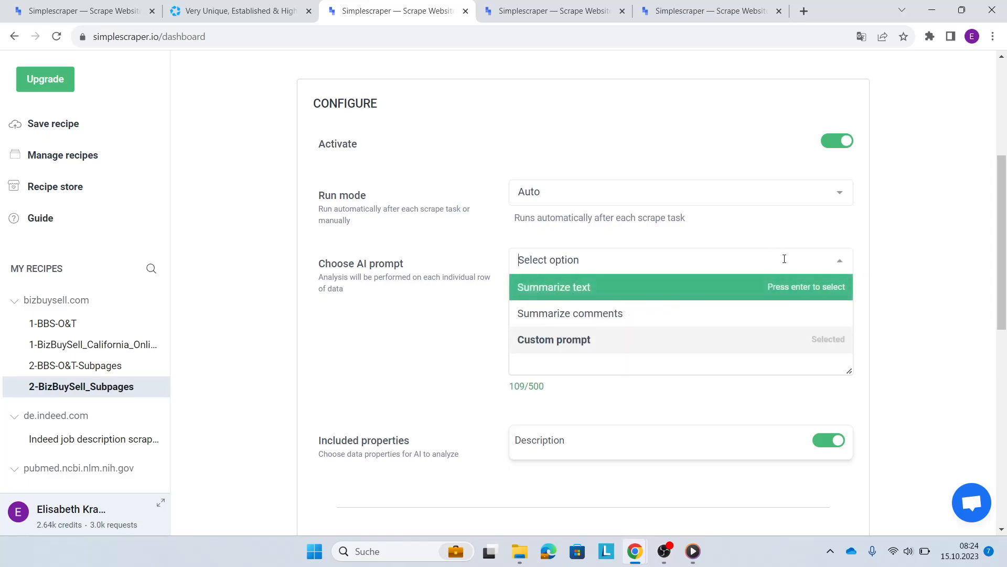
click(553, 339)
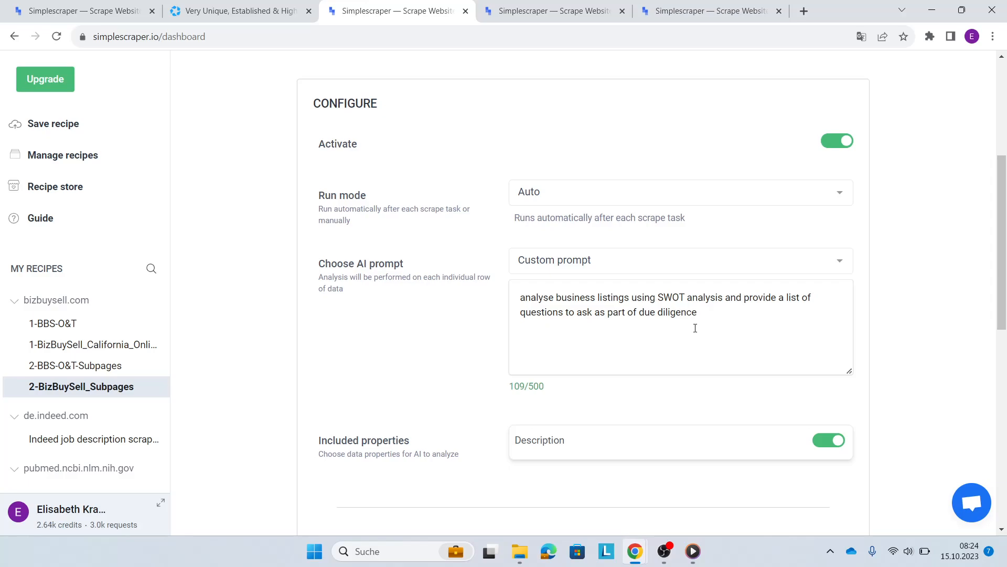
mouse_move(699, 327)
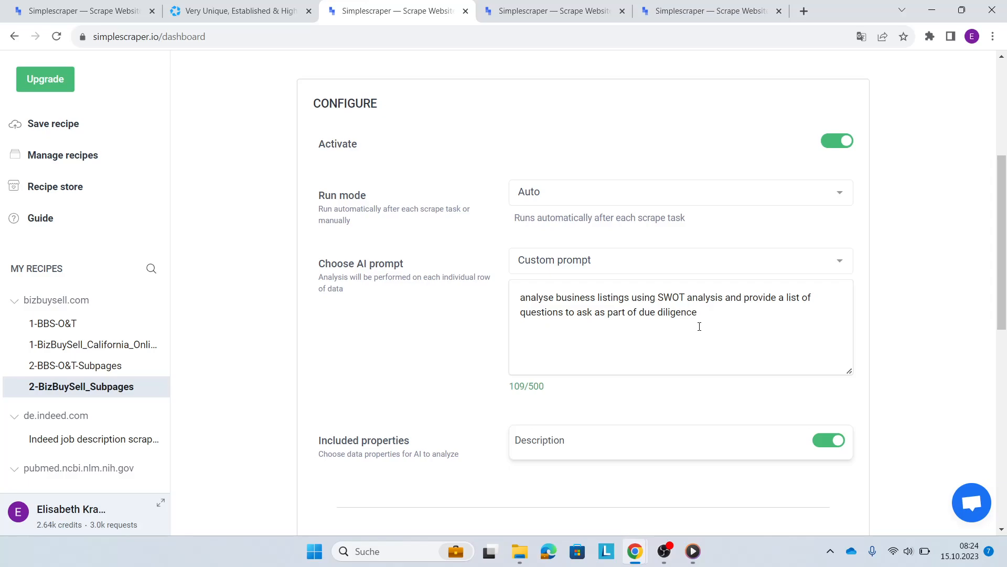
scroll(down, 3)
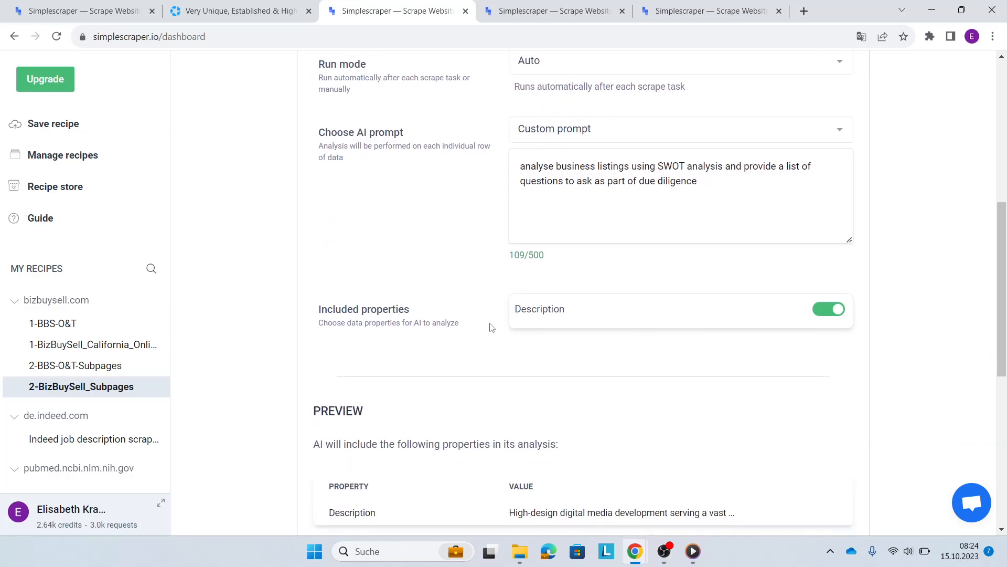
scroll(down, 3)
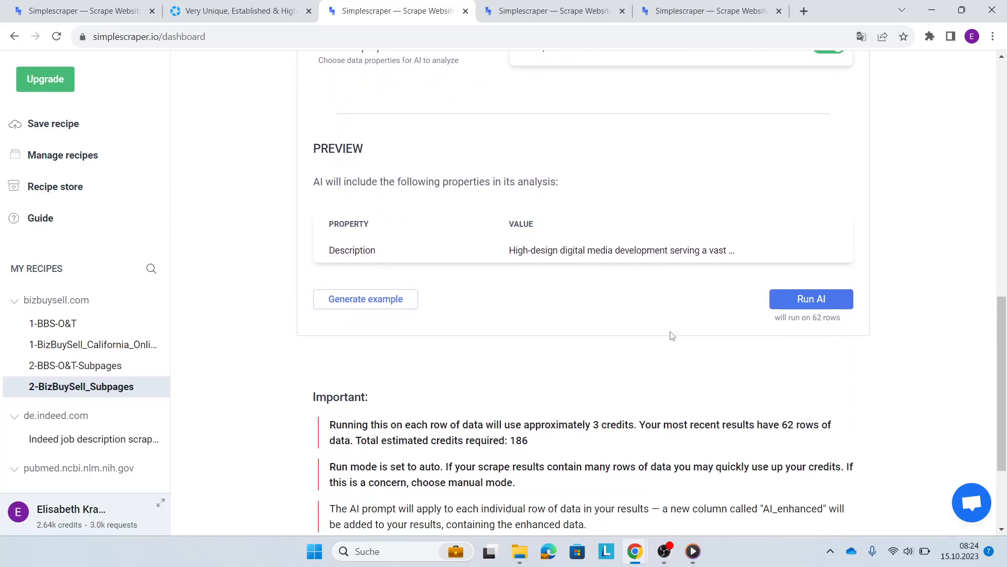
mouse_move(365, 306)
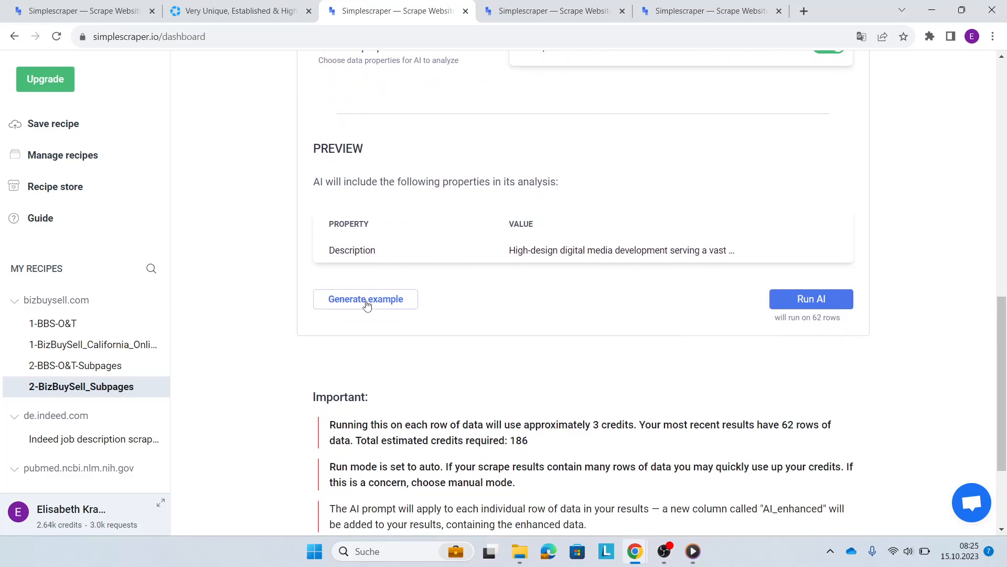
- Generate an example AI analysis for one listing and review its SWOT sections and ten due-diligence questions
click(366, 299)
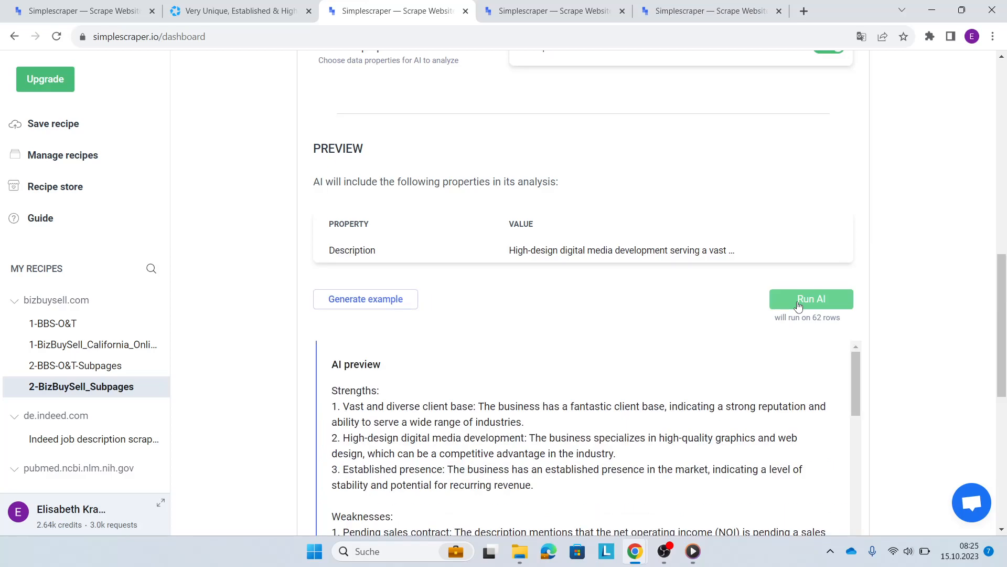
mouse_move(954, 364)
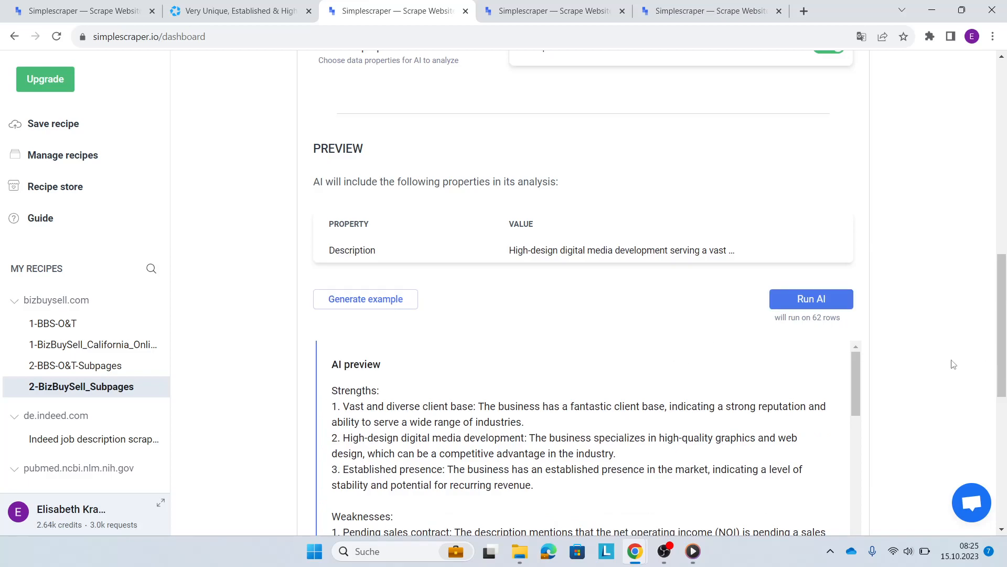
scroll(down, 3)
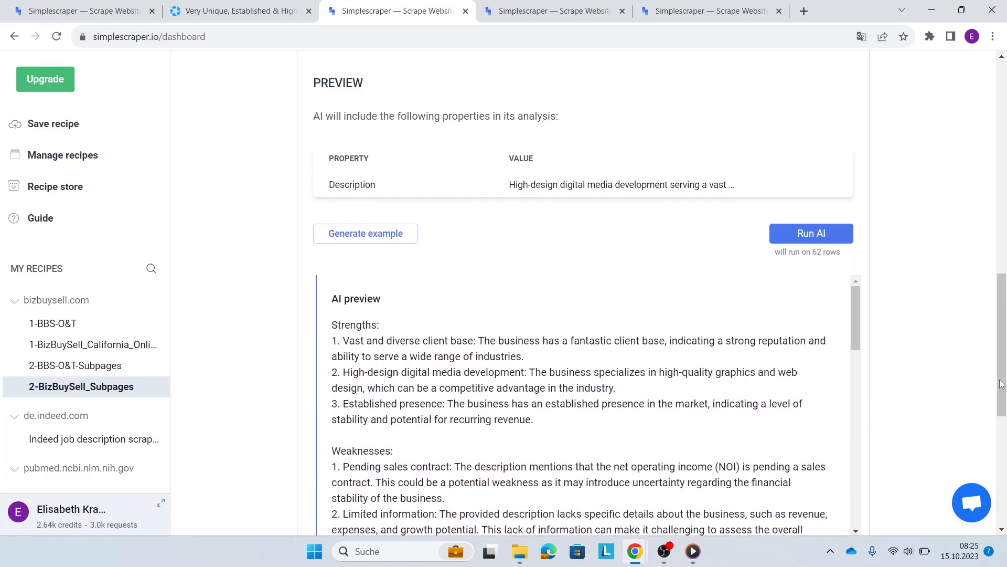
scroll(down, 3)
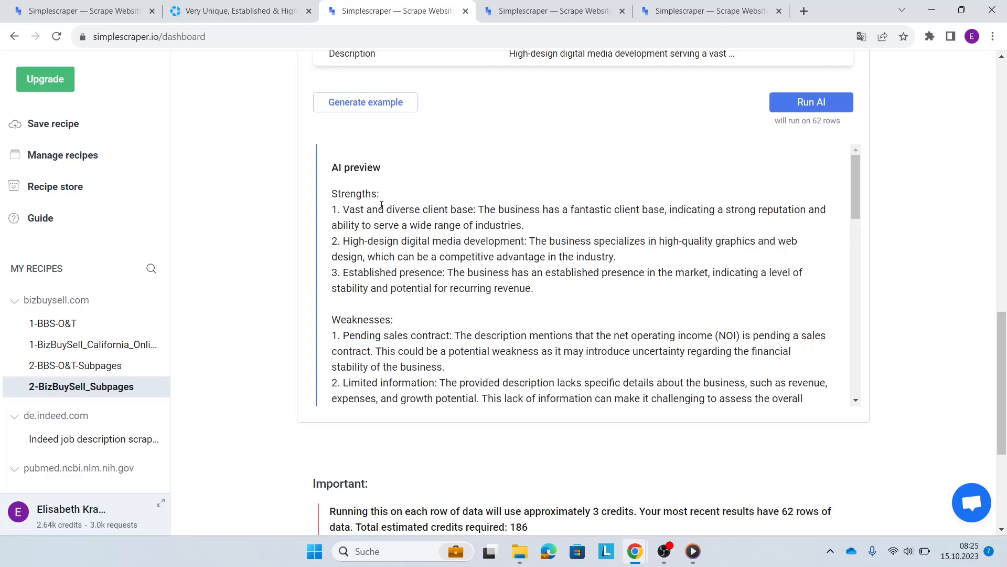
scroll(down, 3)
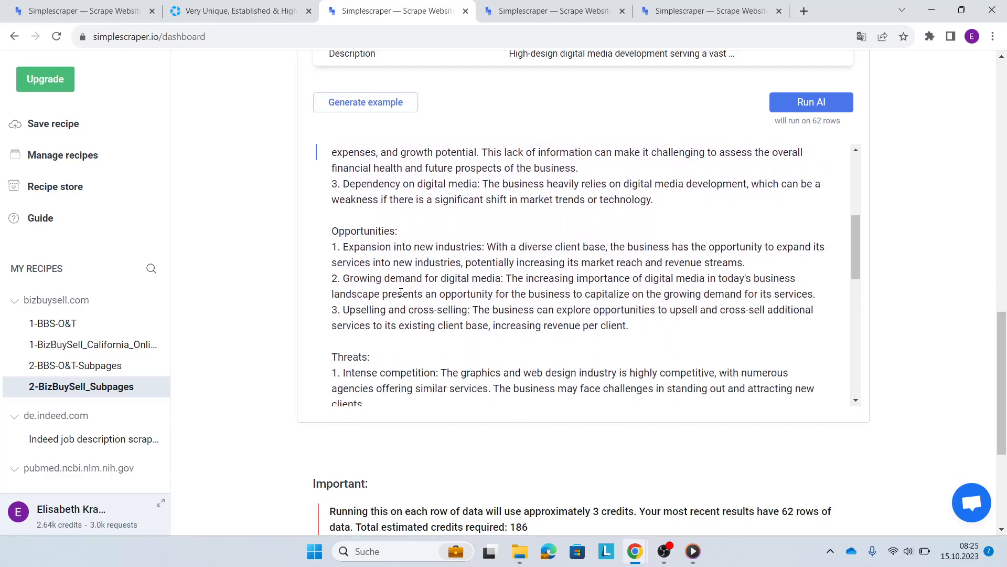
scroll(down, 3)
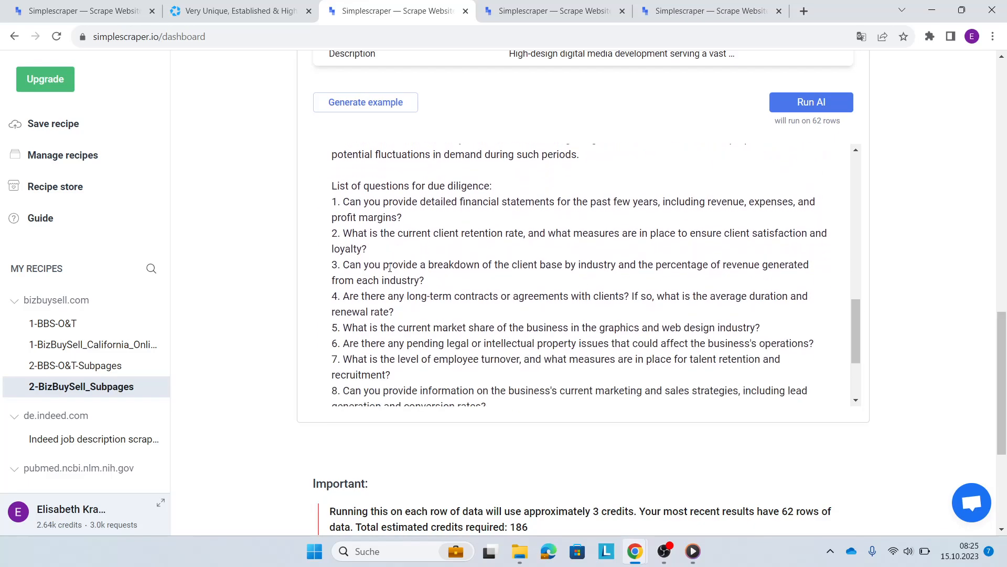
scroll(down, 3)
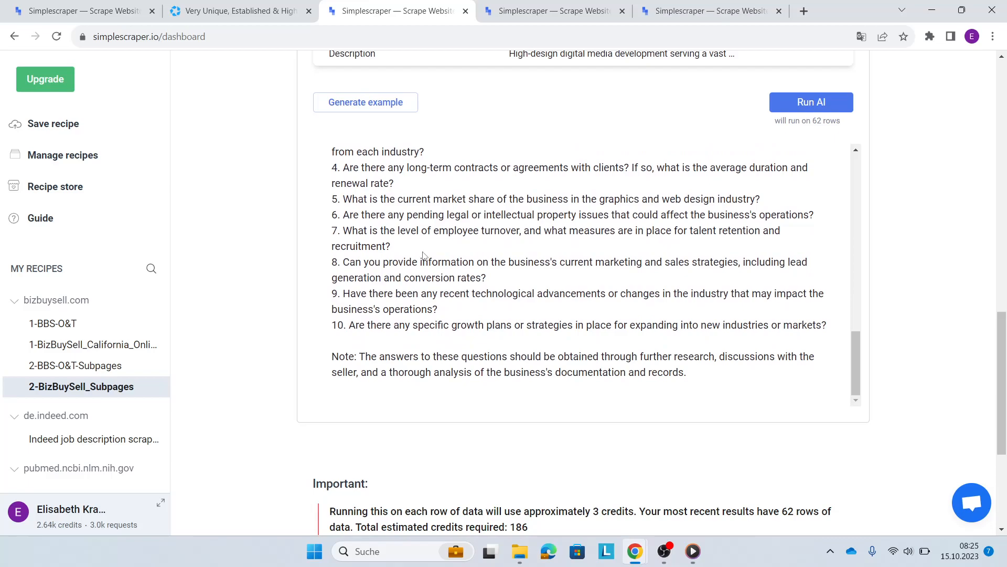
mouse_move(717, 383)
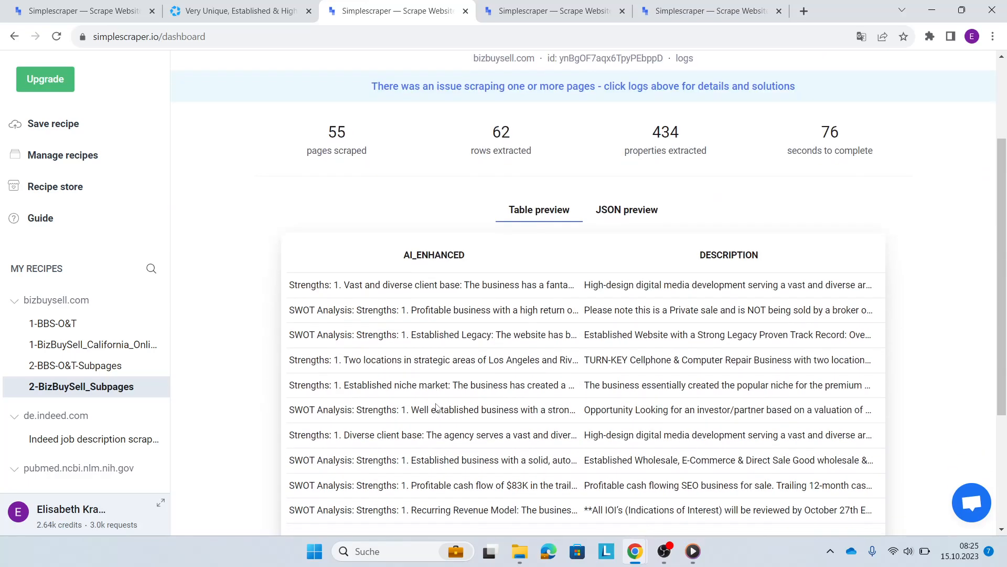
scroll(down, 3)
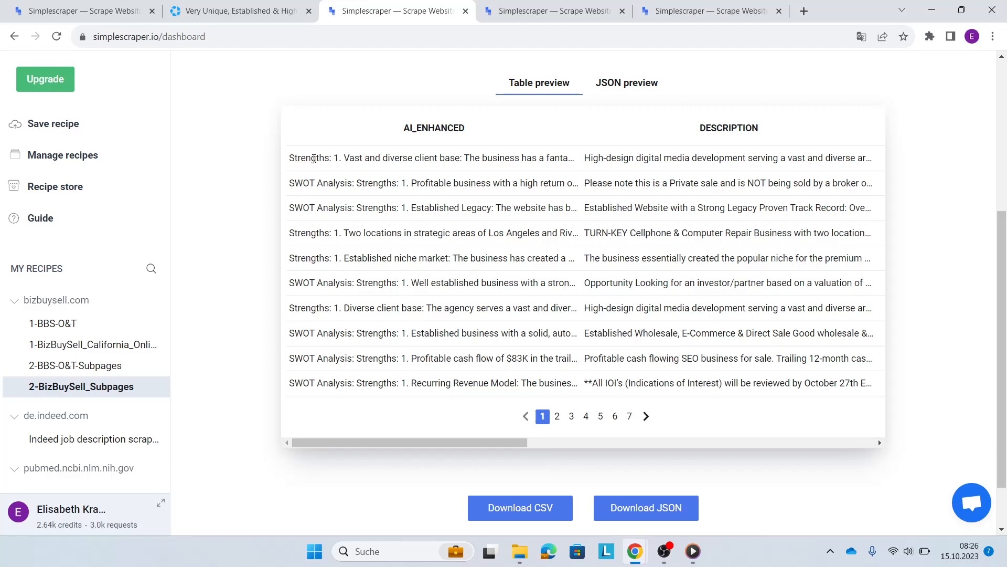
- Switch to the Simplescraper AI product page and view the Mac Pro review-to-Google-Sheets example
click(76, 10)
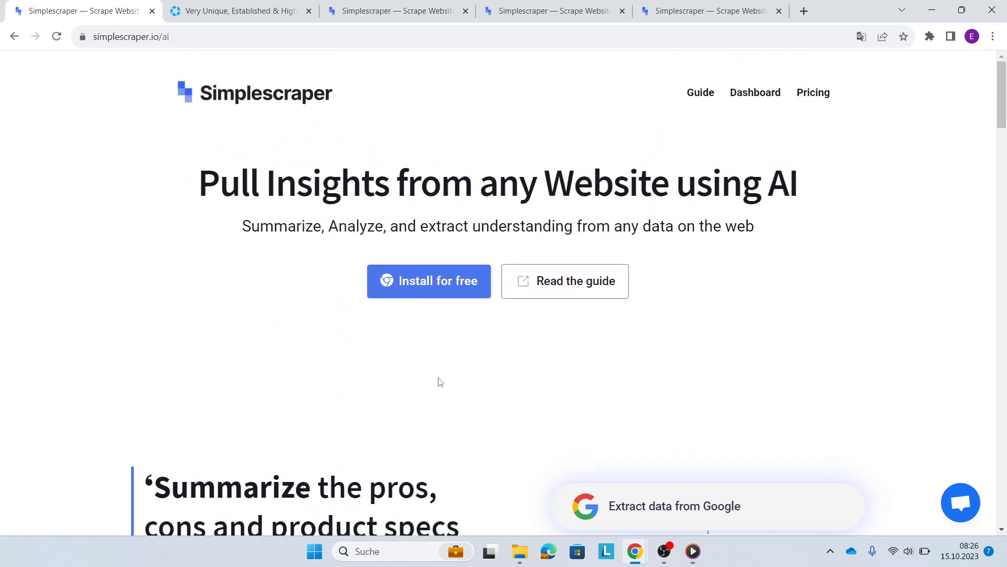
scroll(down, 3)
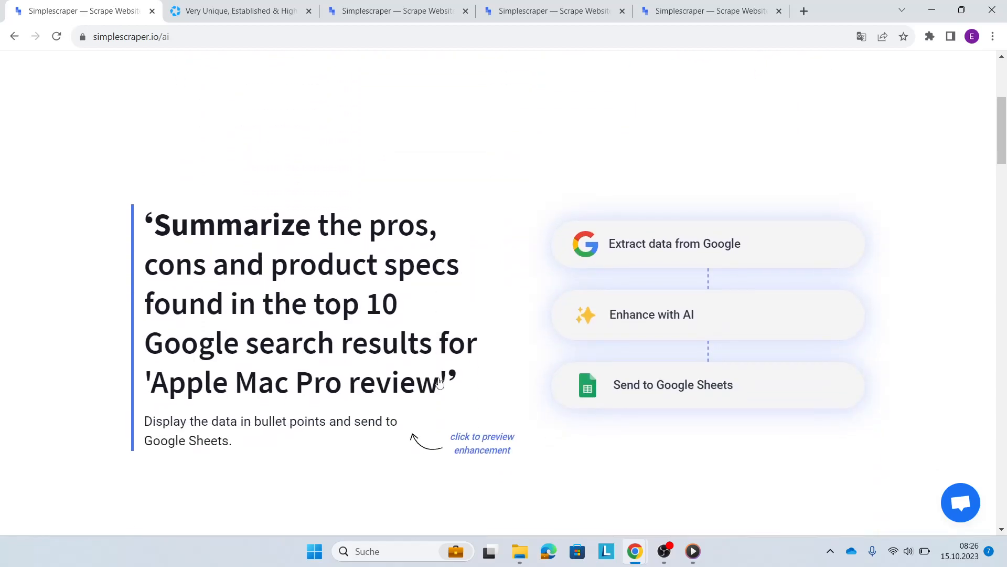